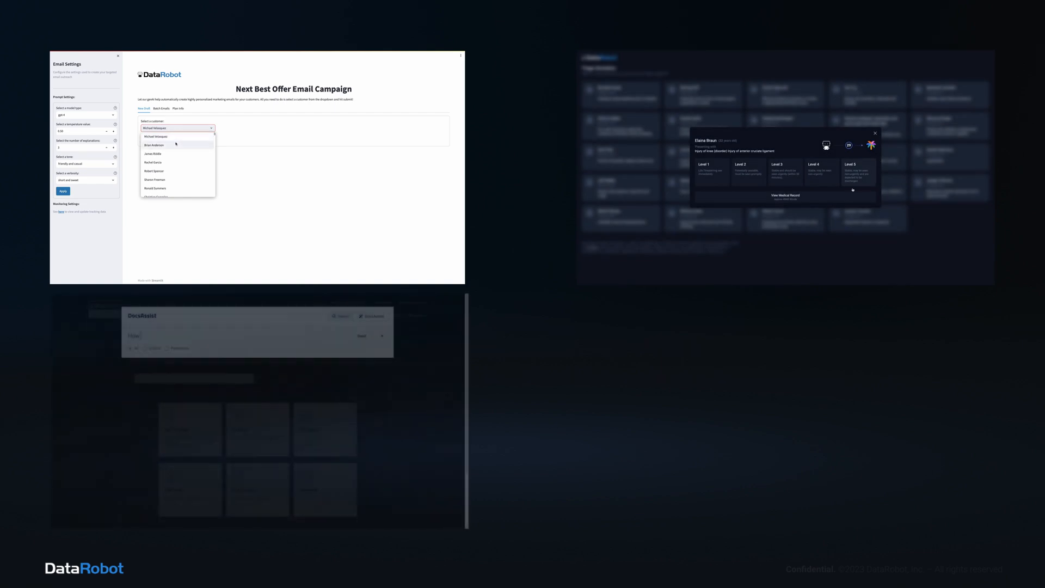
Step: Switch from the intro slide to the DataRobot website home page
click(154, 145)
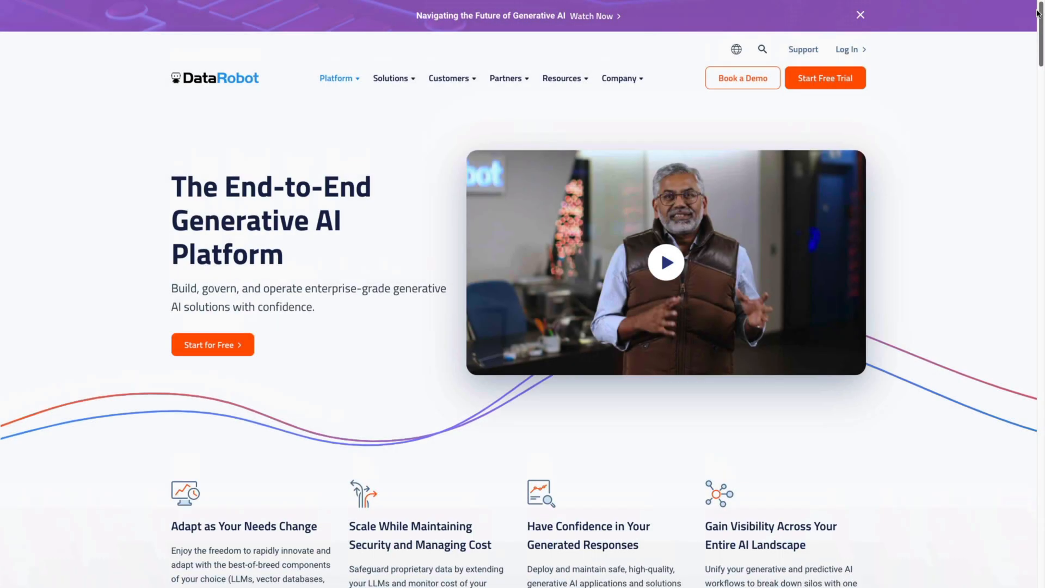
Step: Scroll the home page past the feature cards to the best-of-breed components section
click(859, 15)
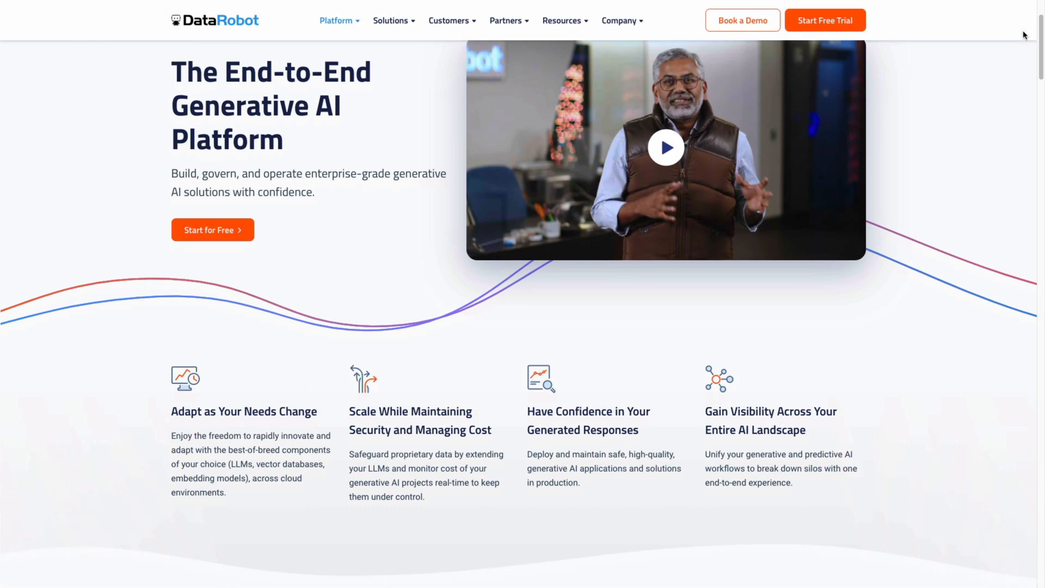
scroll(down, 3)
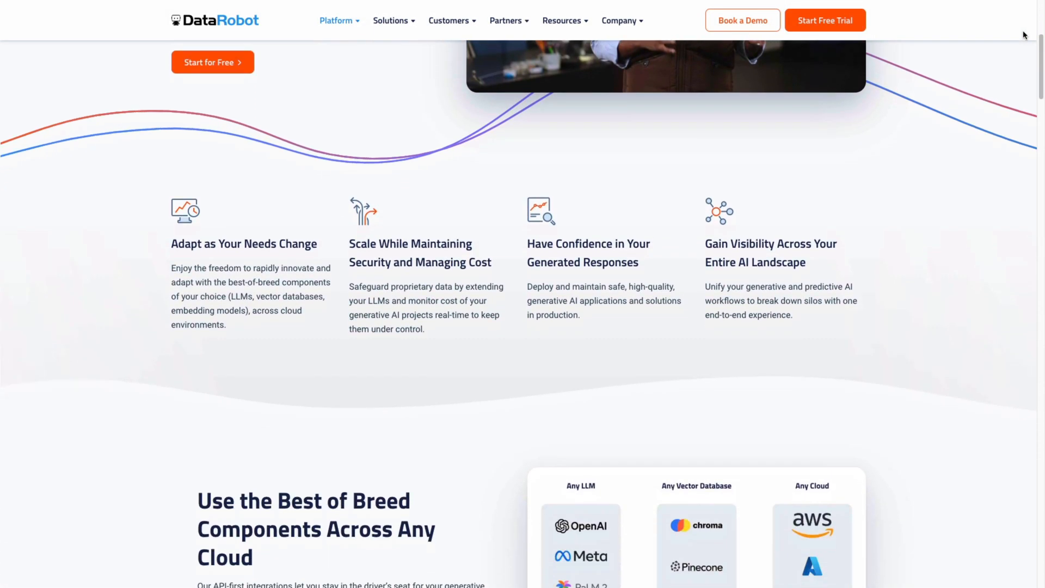
scroll(down, 3)
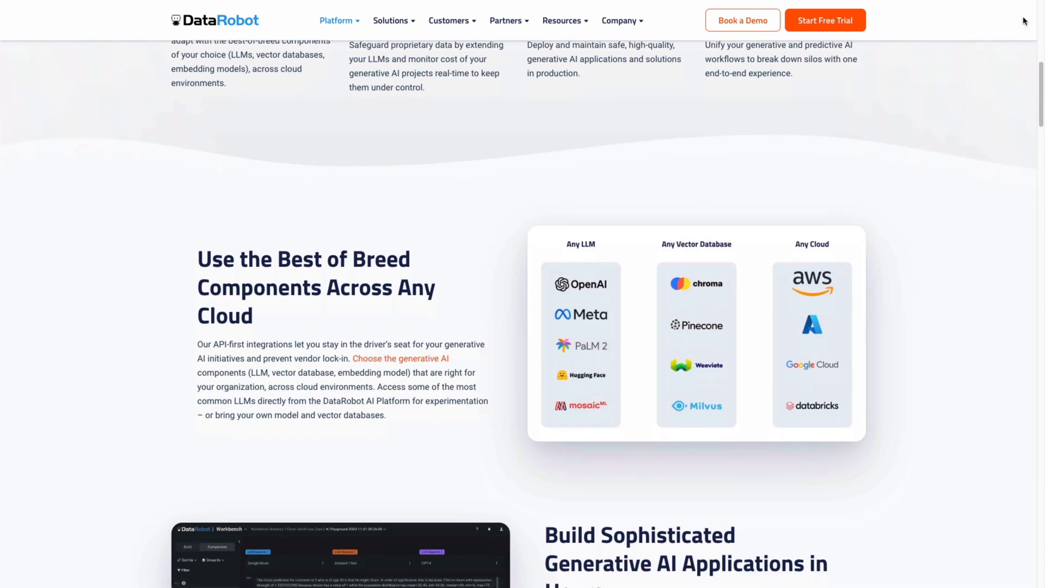
scroll(down, 3)
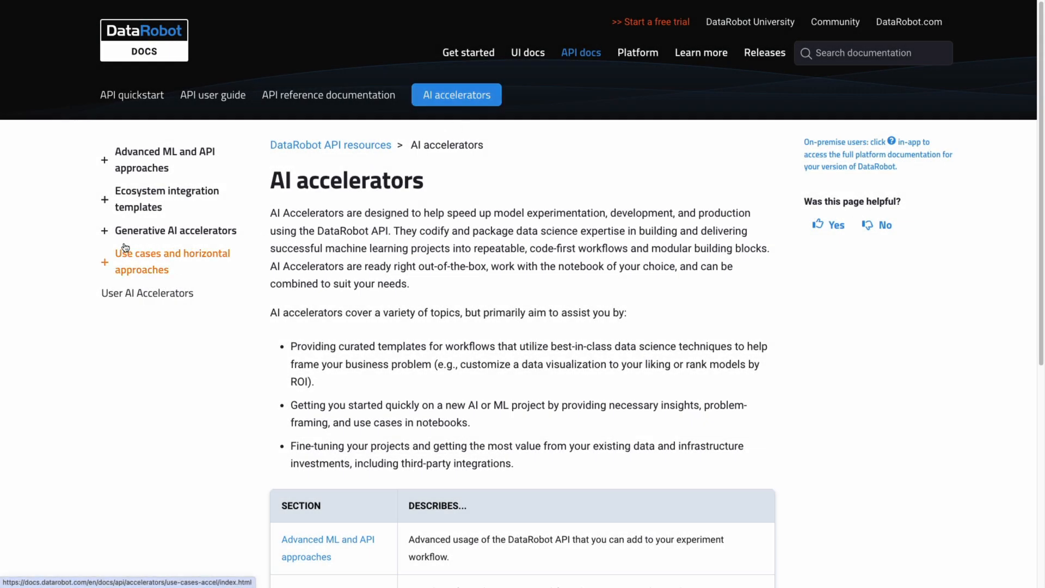
Step: Open the 'Improve customer communication using generative AI' accelerator and its GitHub notebook
click(105, 231)
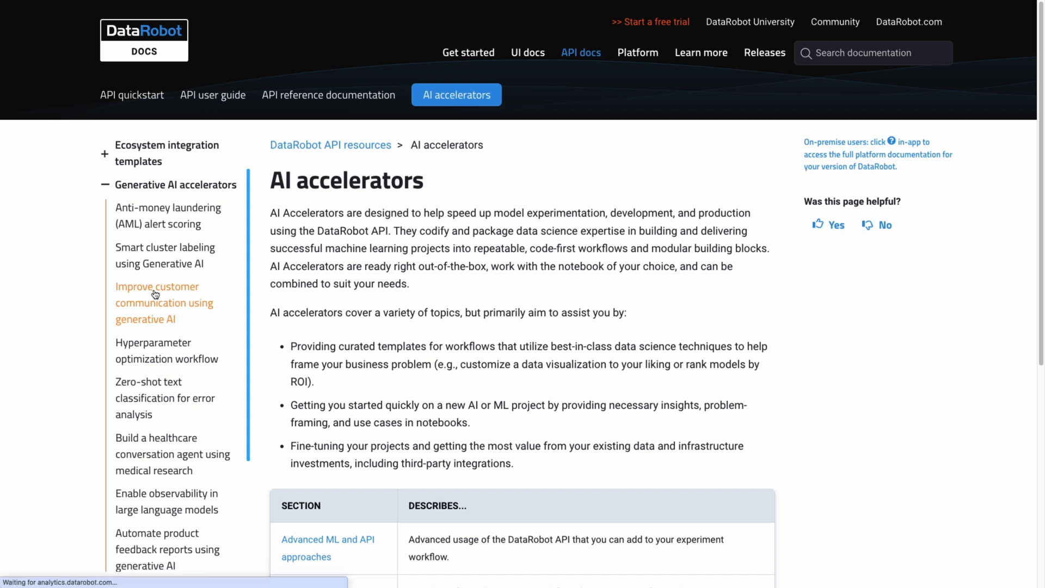
click(157, 303)
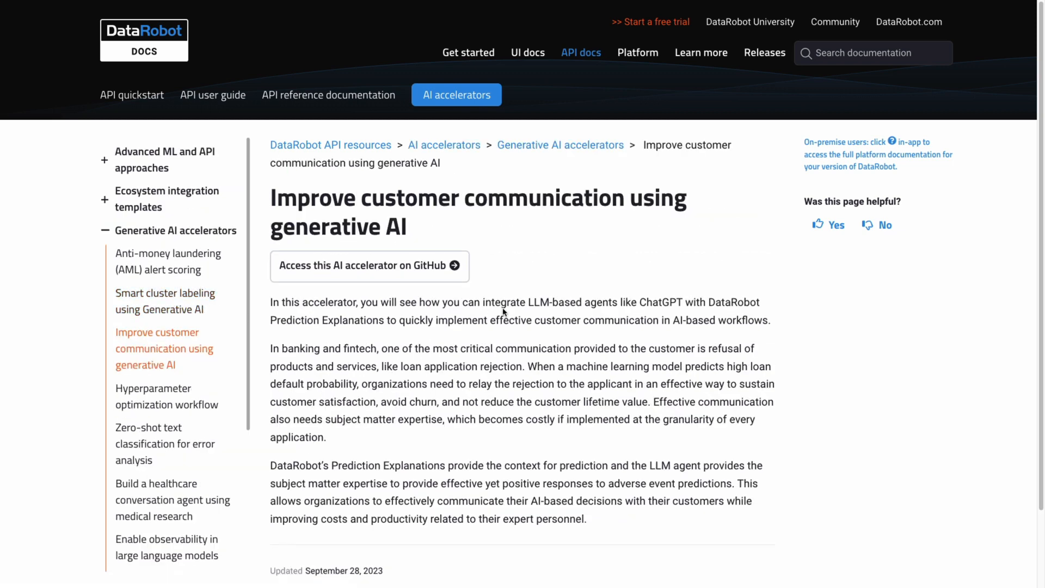
click(369, 266)
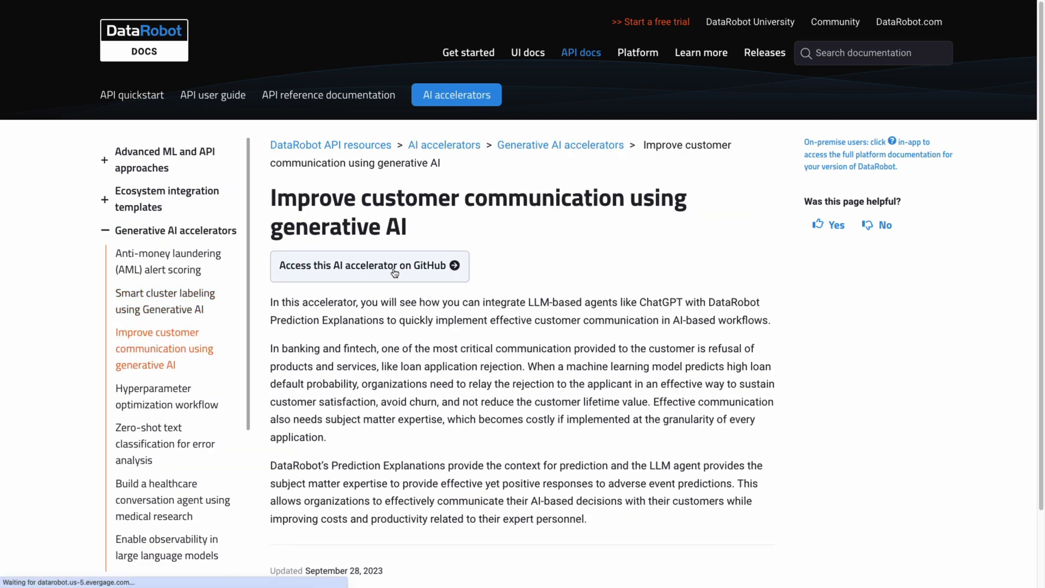
click(369, 265)
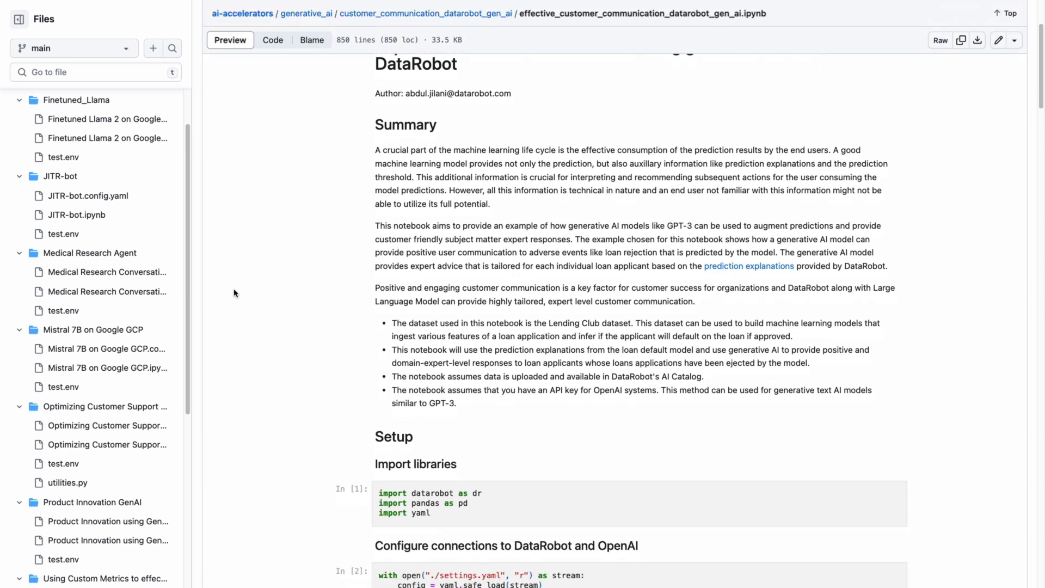
Step: Scroll the ai-accelerators repository to view other generative_ai notebooks like the Medical Research agent
scroll(down, 3)
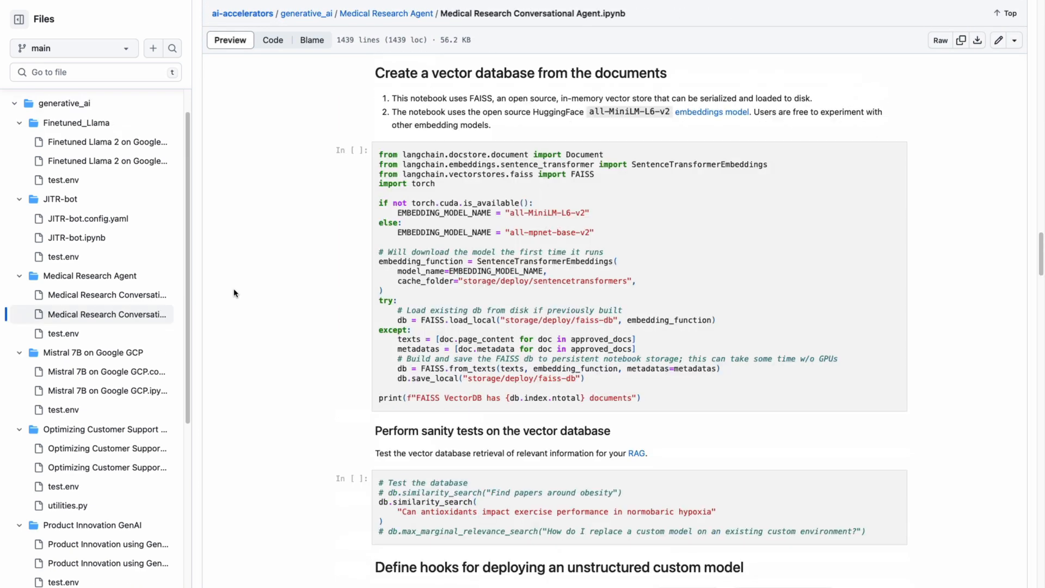
scroll(down, 3)
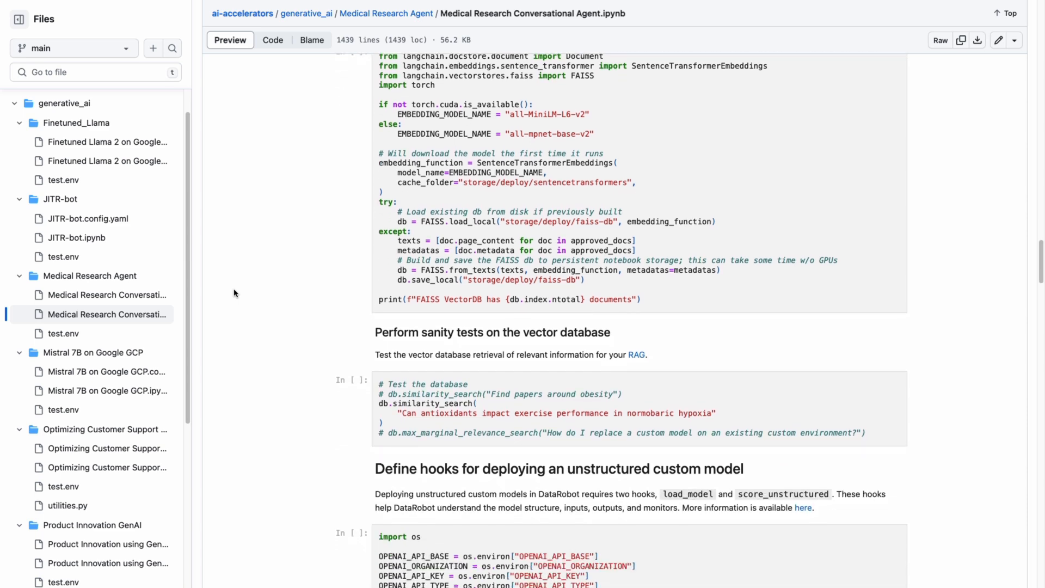
scroll(down, 3)
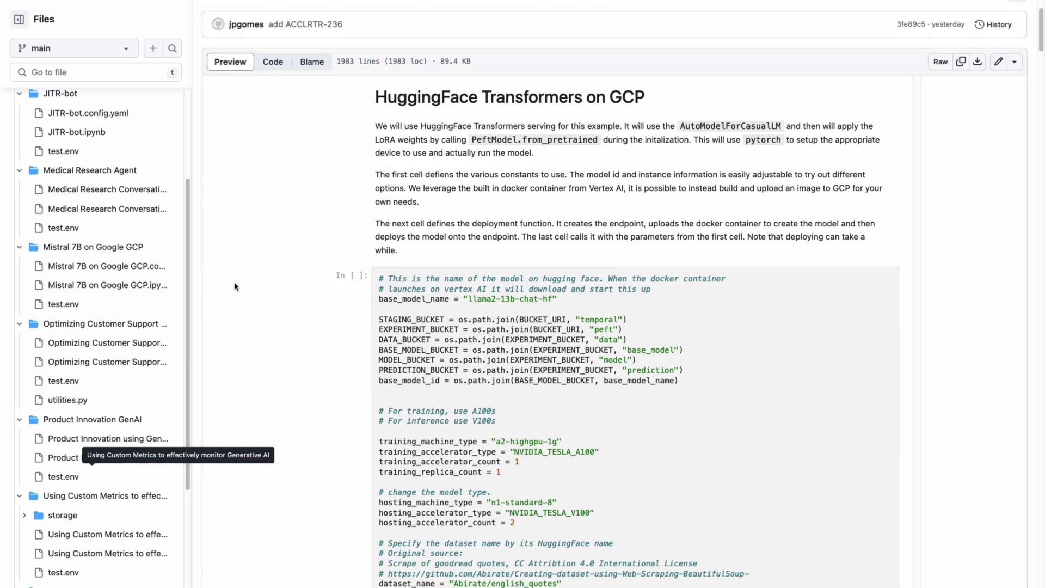
scroll(down, 3)
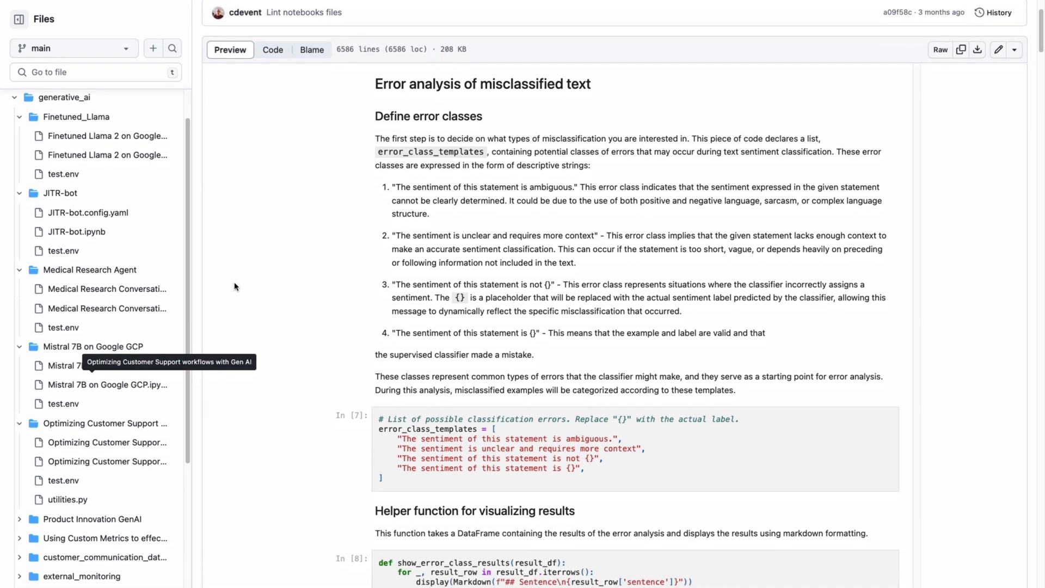
scroll(down, 3)
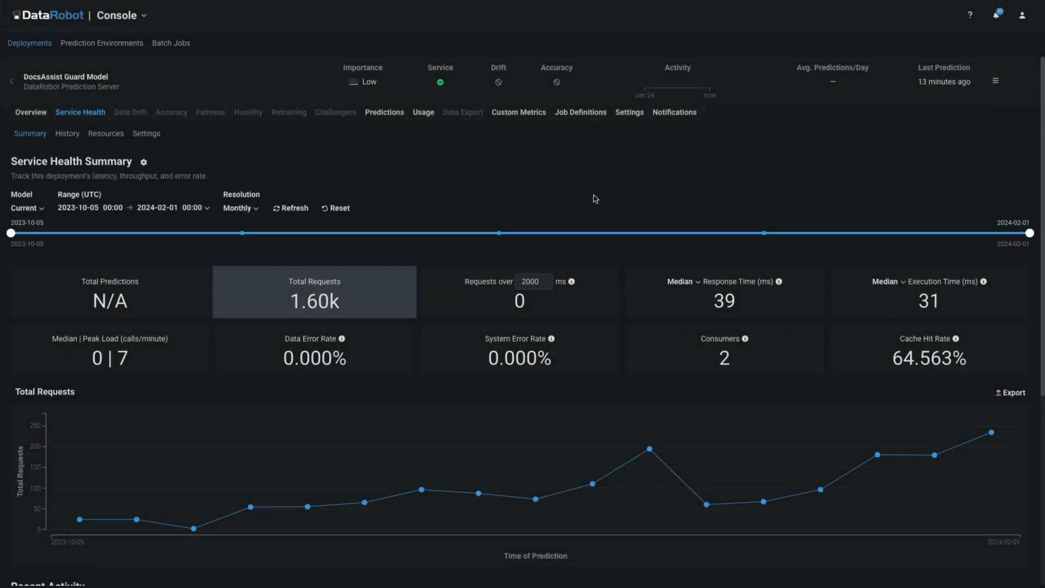
Step: View the deployment's Service Health and scroll through custom metric charts like LLM cost and screener savings
click(723, 292)
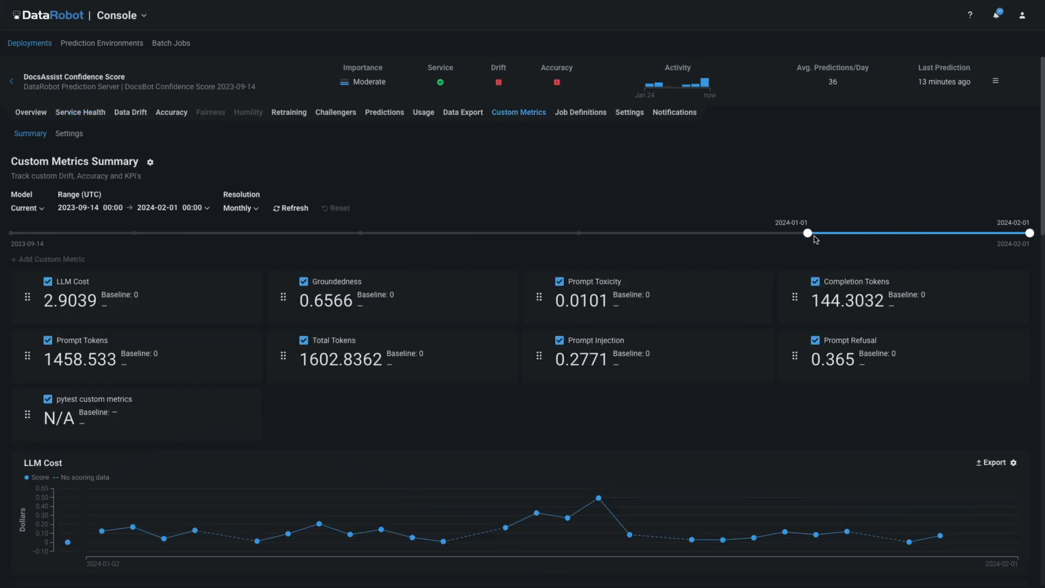
mouse_move(704, 358)
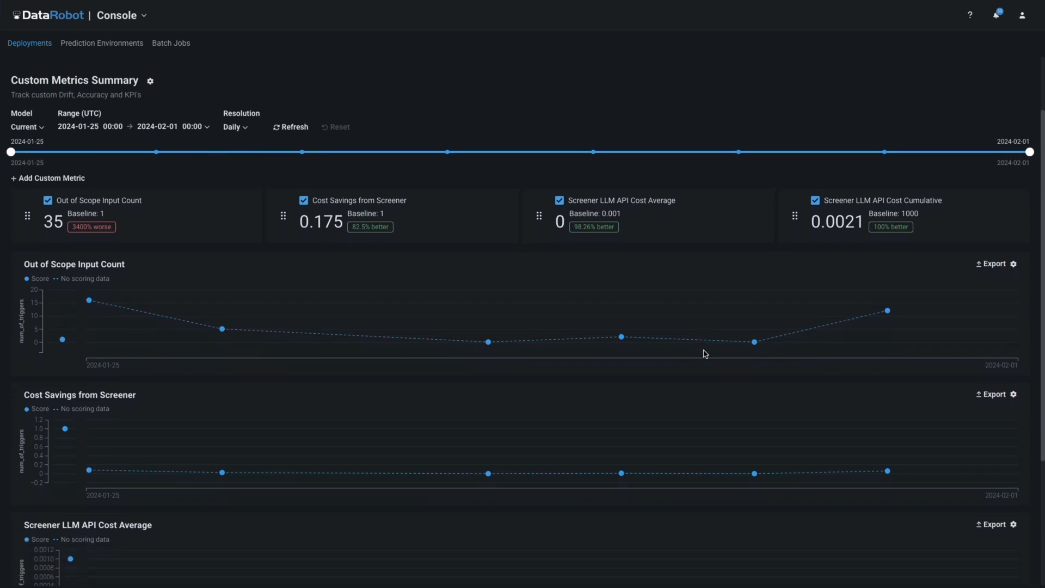
scroll(down, 3)
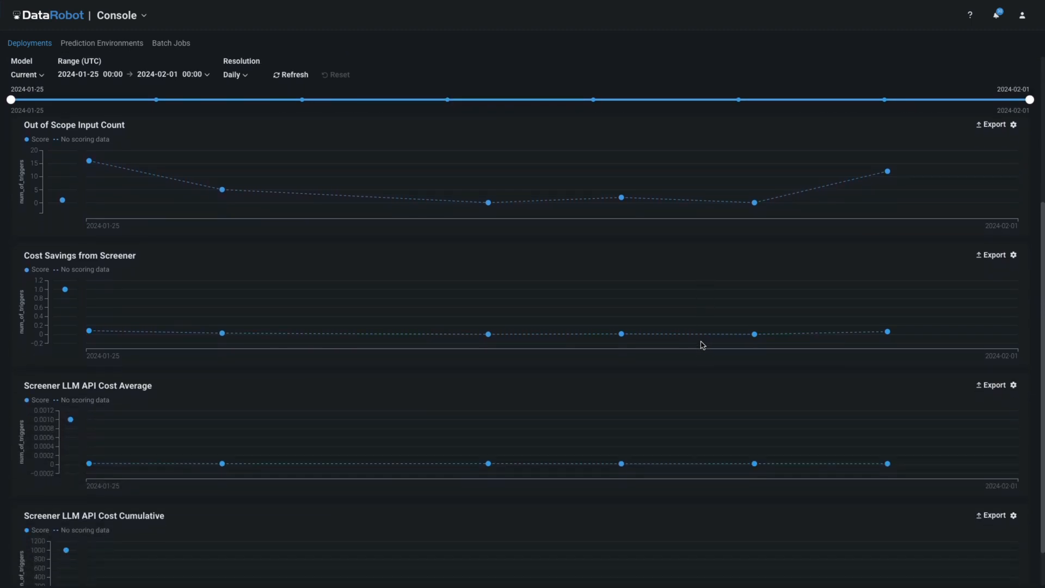
scroll(down, 3)
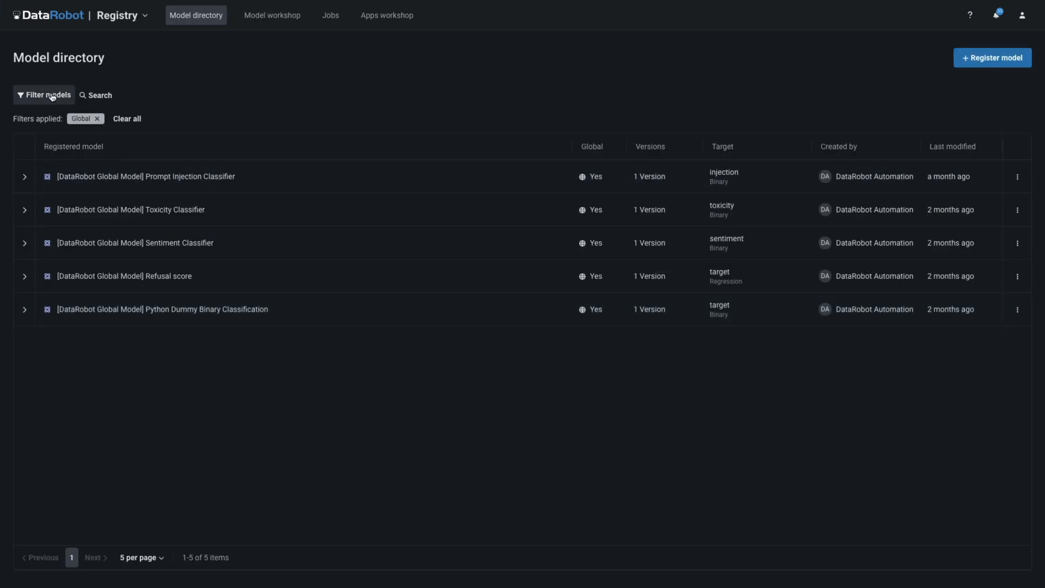
Step: Show the model filter options, then expand the Prompt Injection and Toxicity Classifier versions
click(44, 95)
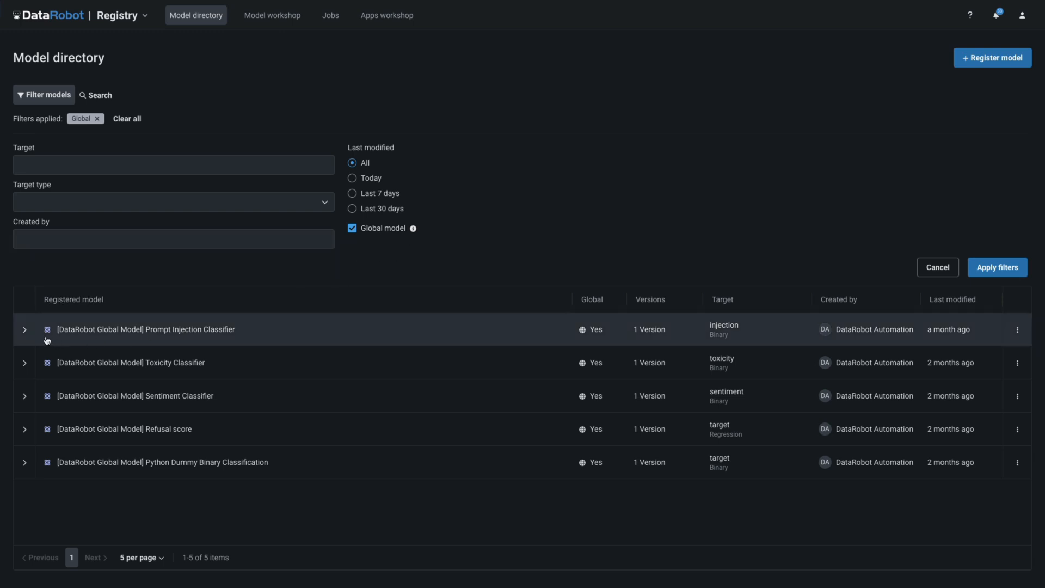
click(24, 329)
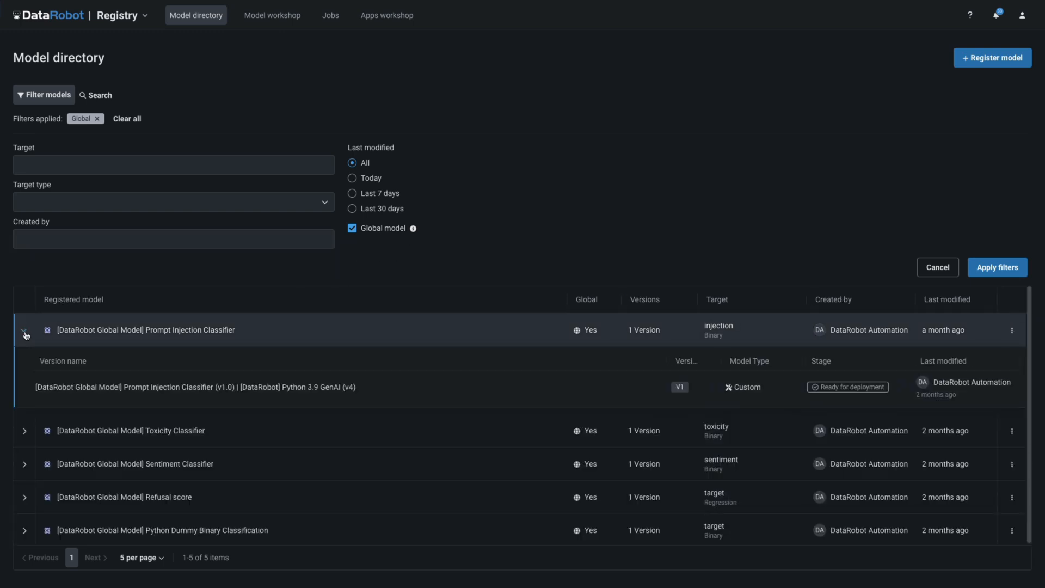
click(24, 329)
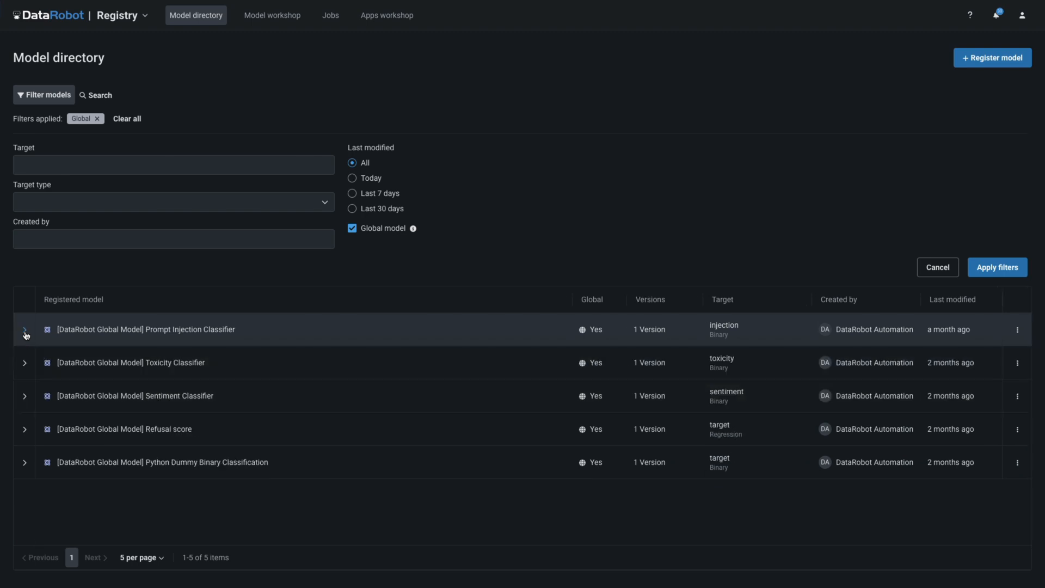
click(25, 363)
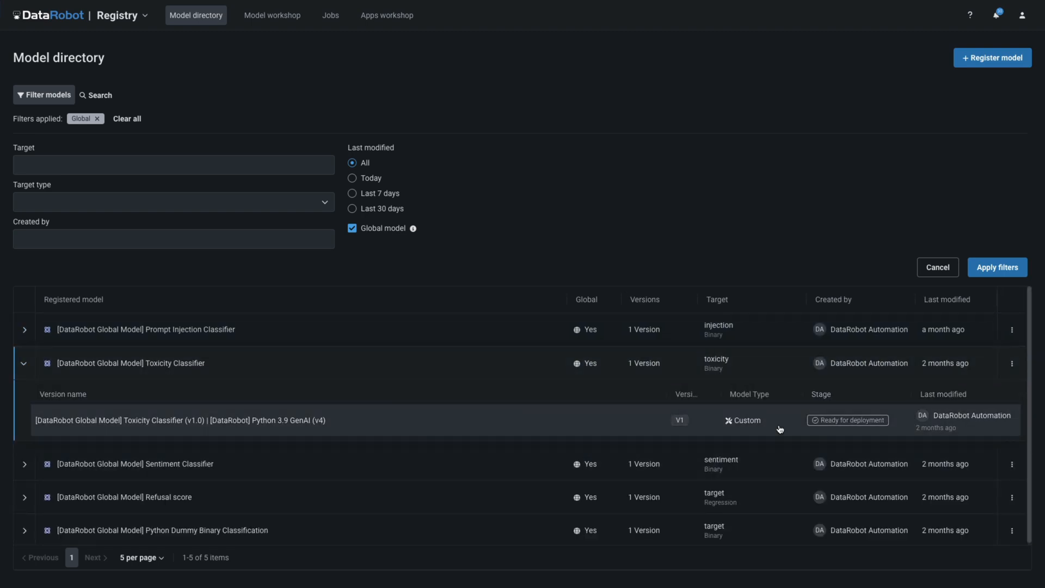
mouse_move(878, 439)
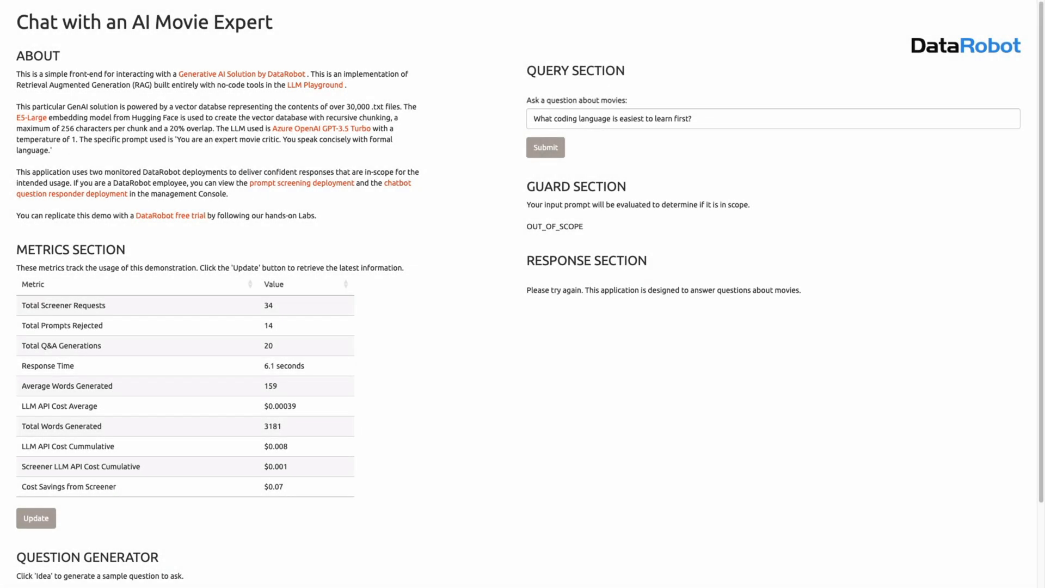
mouse_move(715, 121)
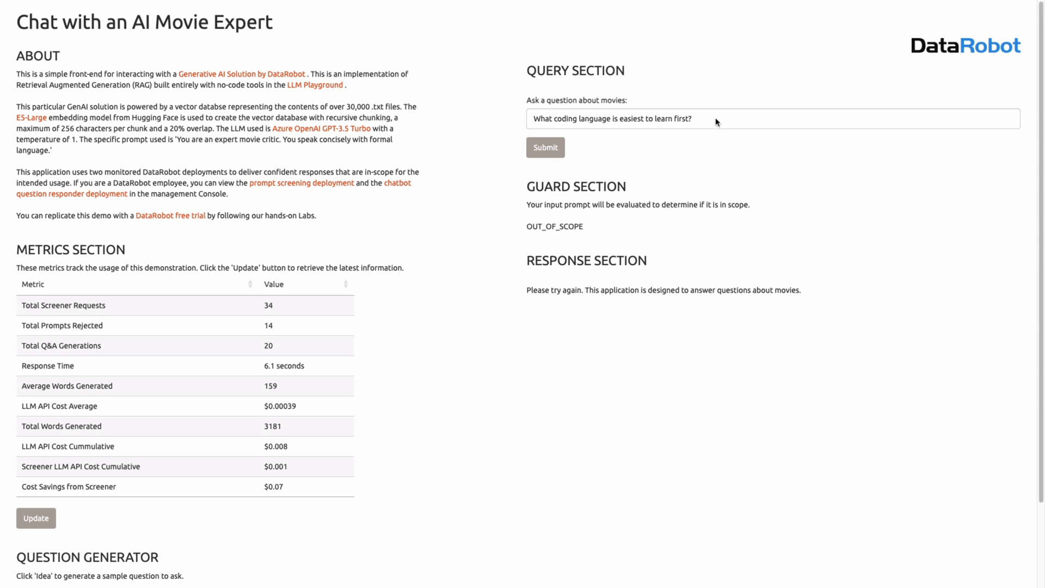
Step: Ask 'How have cowboy films evolved since the 1950s?' and refresh the usage metrics
text(How have cowboy films evolved since the 1950s?)
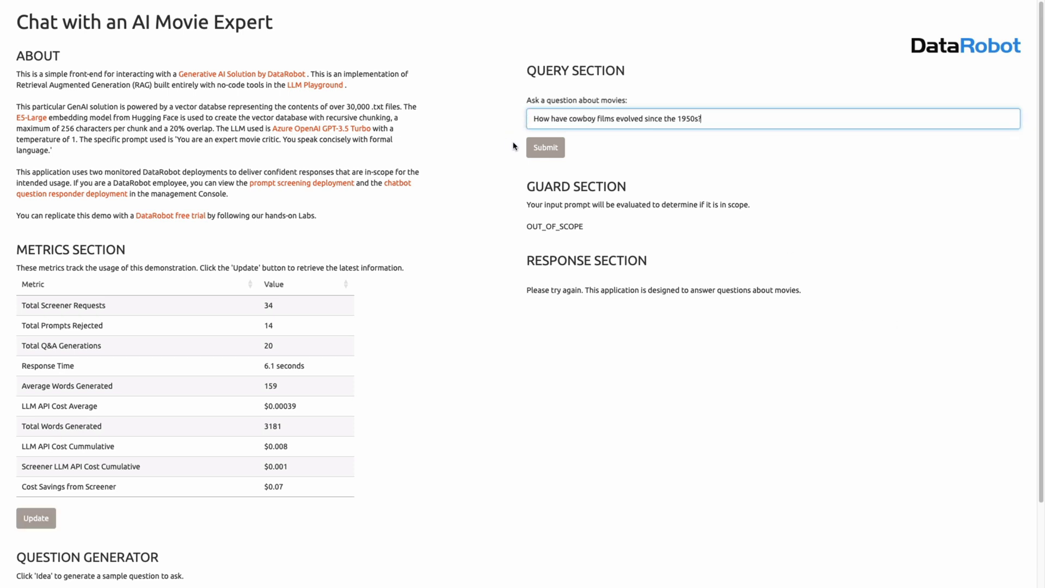
click(545, 147)
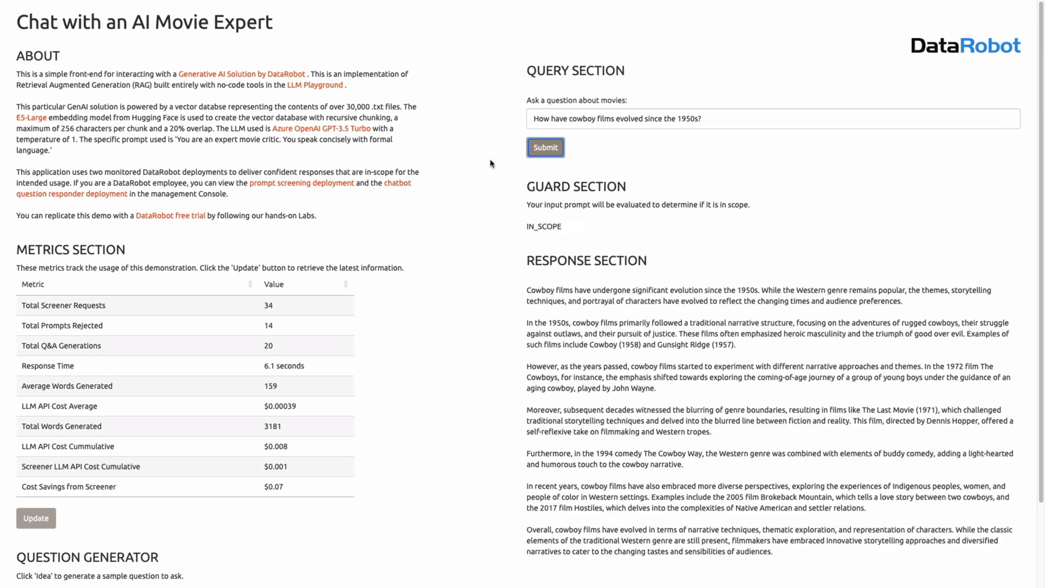
mouse_move(510, 308)
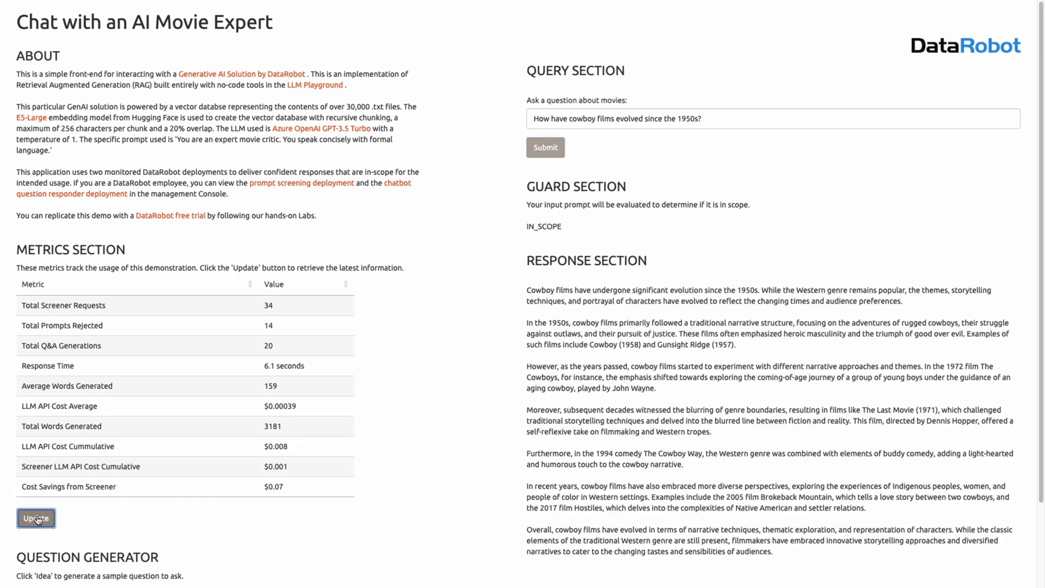
click(36, 518)
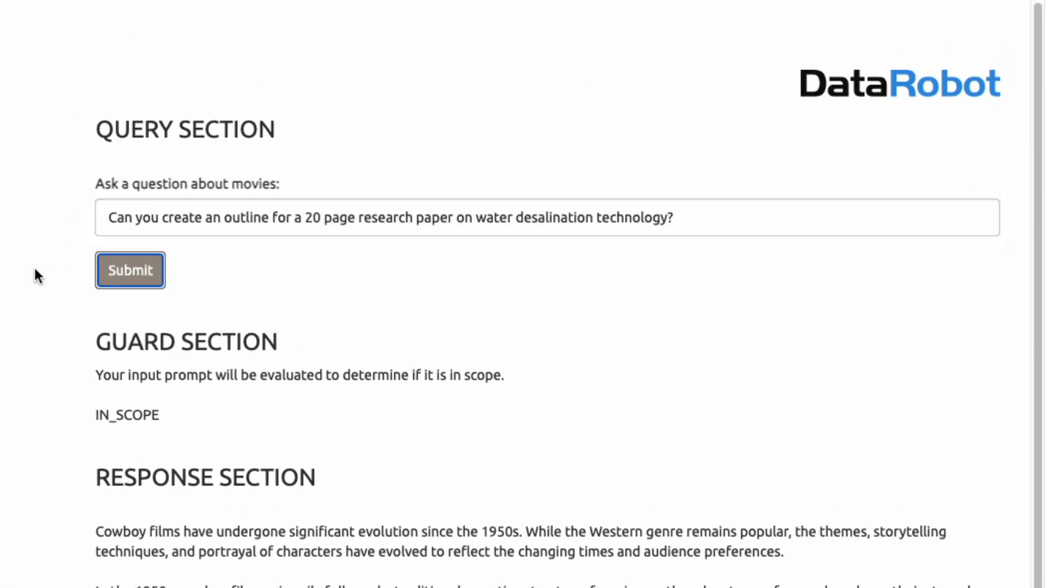
Step: Submit the off-topic desalination question, then the Superman versus Spiderman question
click(129, 270)
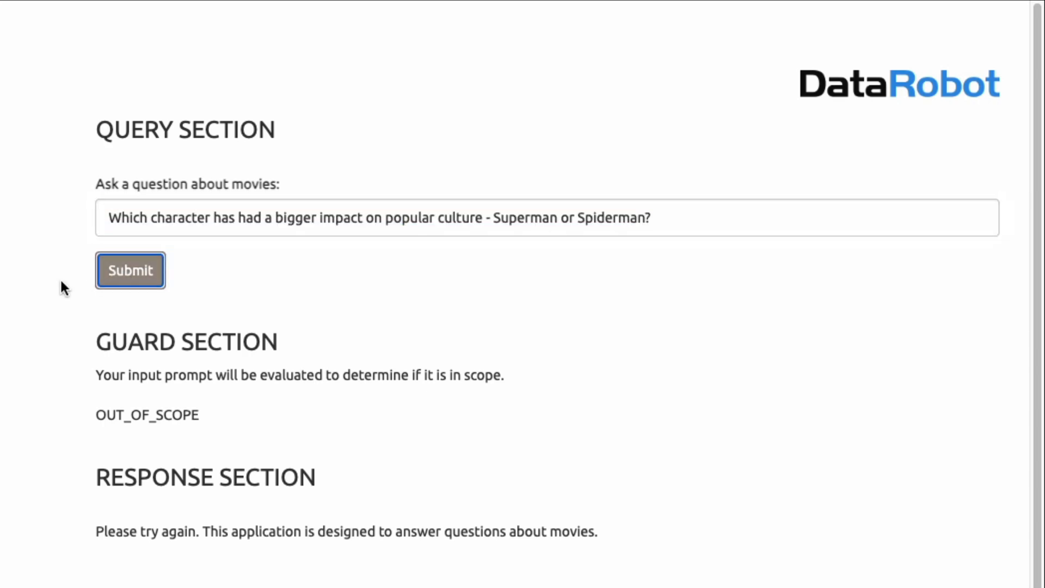
click(130, 270)
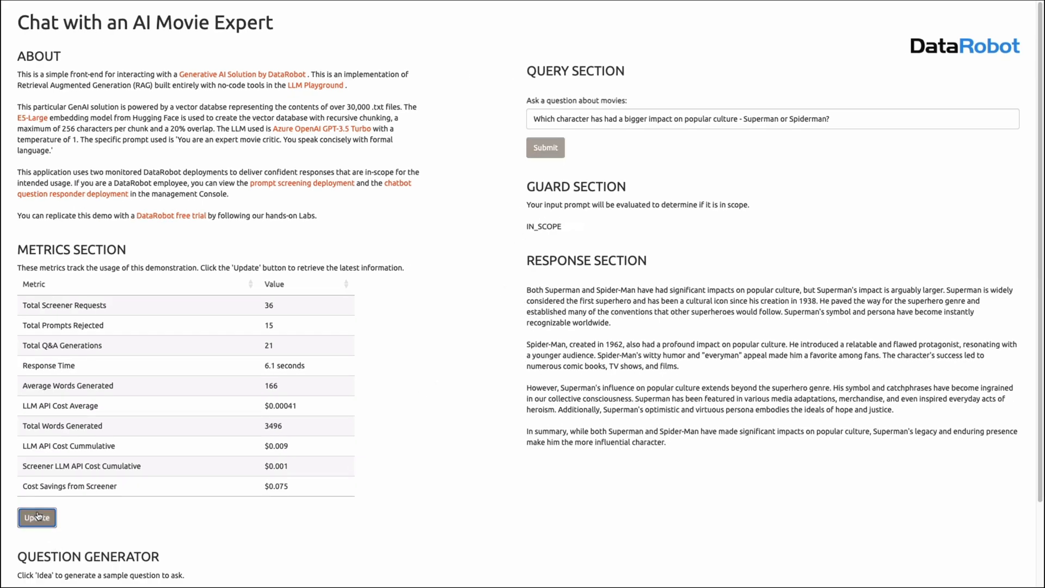
Step: Refresh the metrics, enter 'Are cats superior to dogs?', and scroll through the metrics table
click(37, 517)
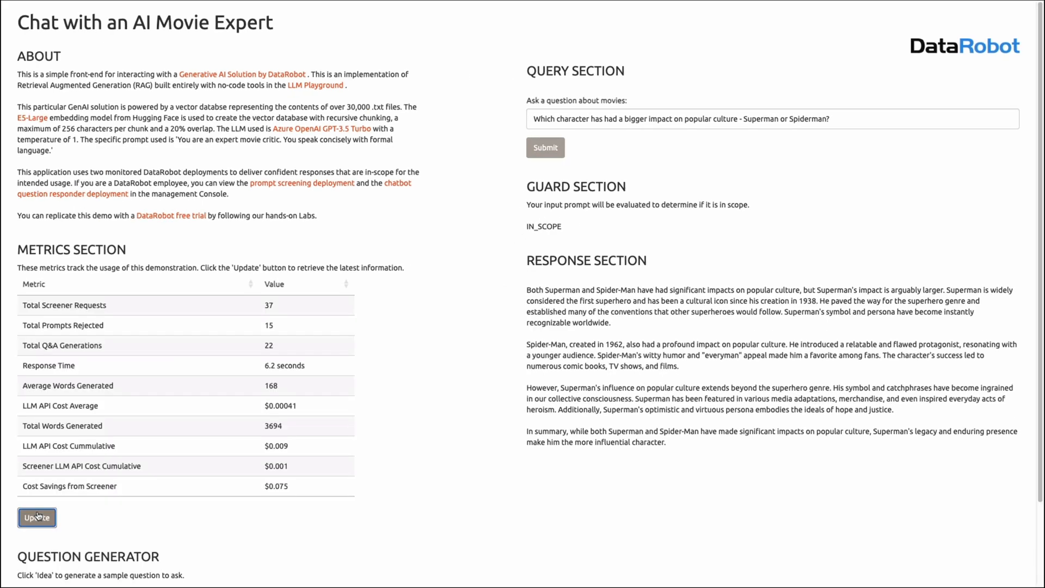
text(Are cats superior to dogs?)
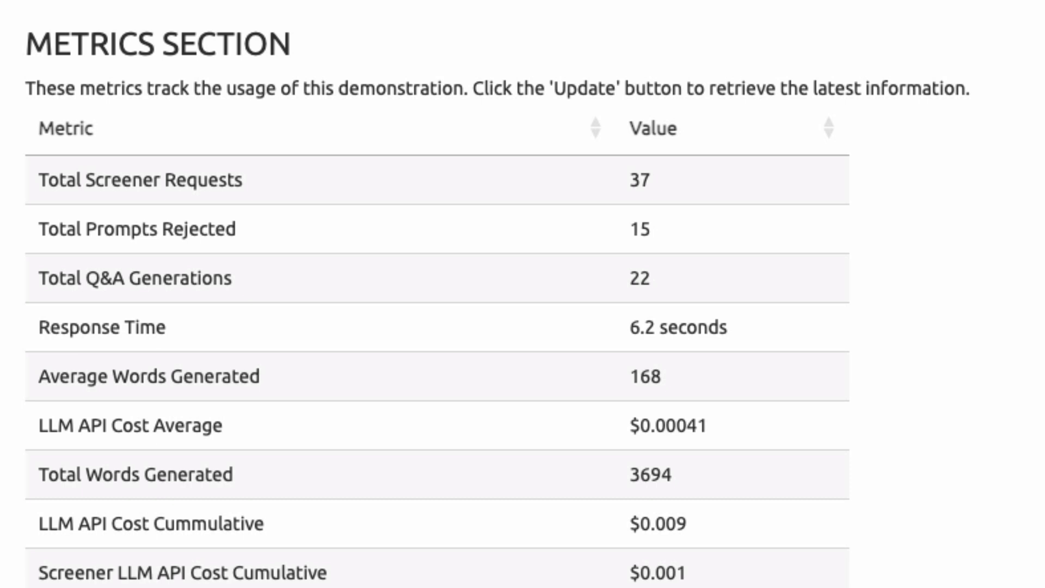
scroll(up, 3)
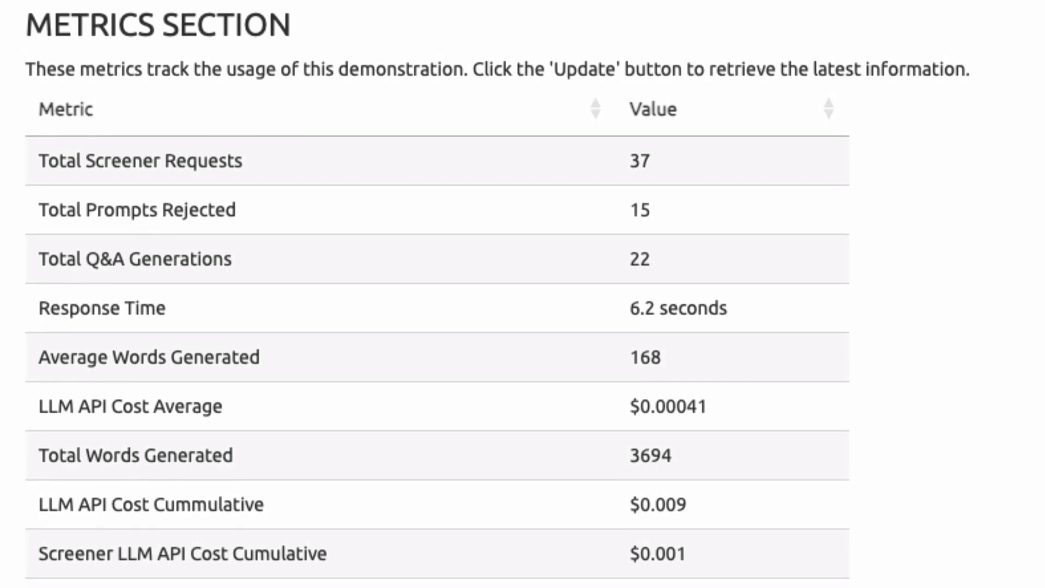
scroll(down, 3)
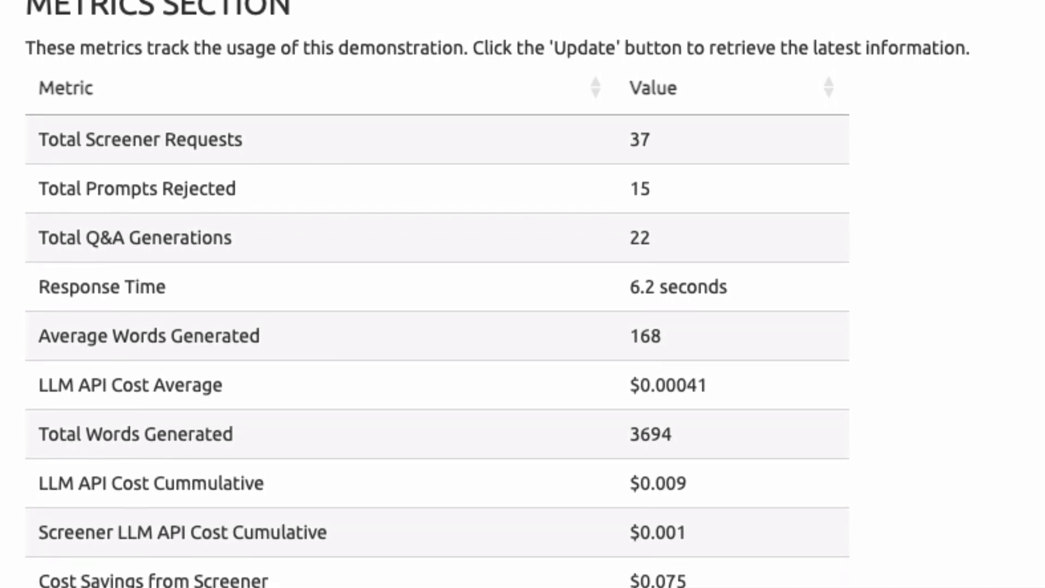
scroll(down, 3)
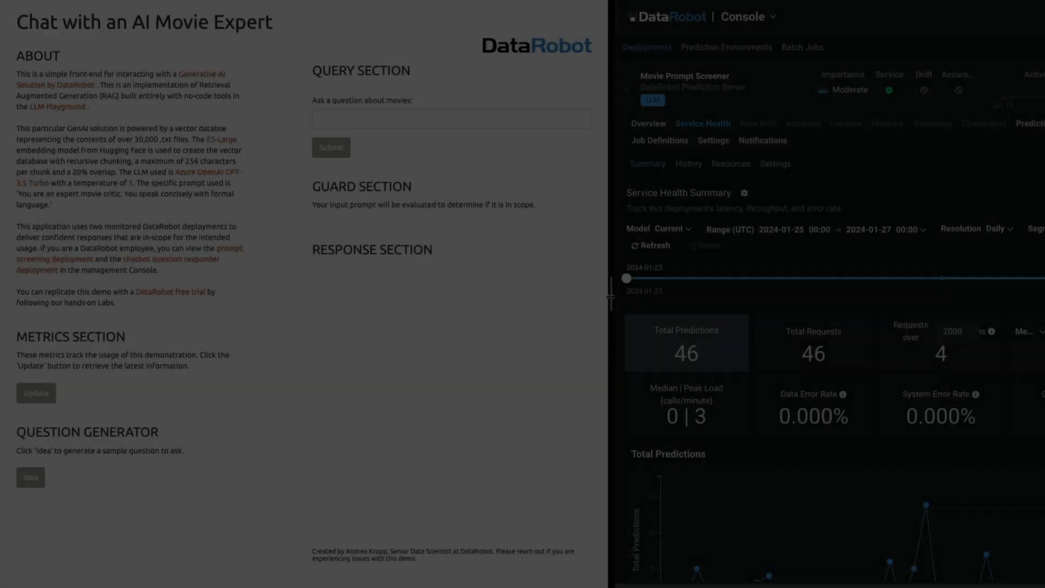
Step: Submit the first-date movie question and select it to replace with the 100m dash question
click(451, 119)
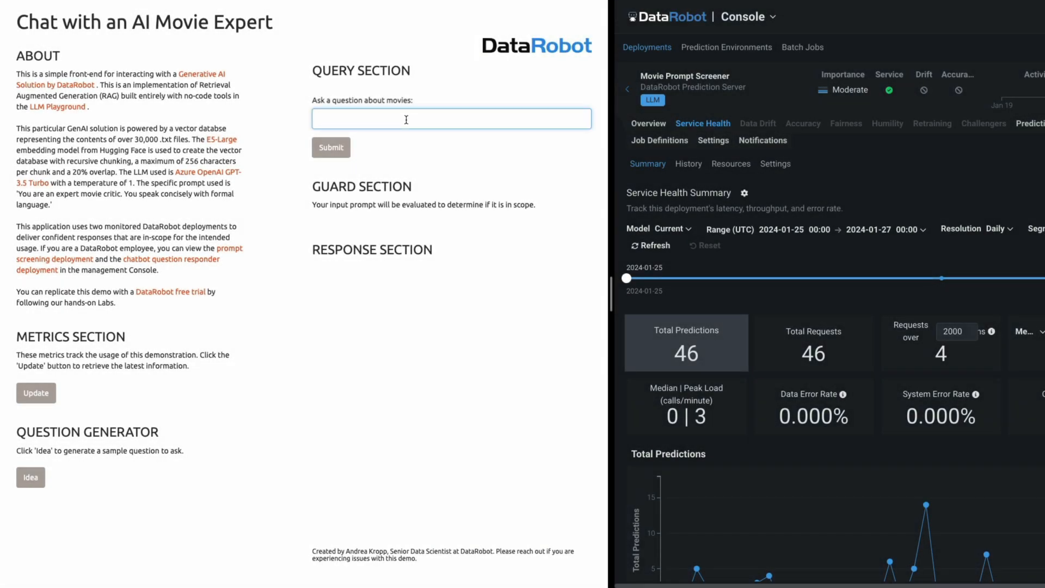
click(331, 147)
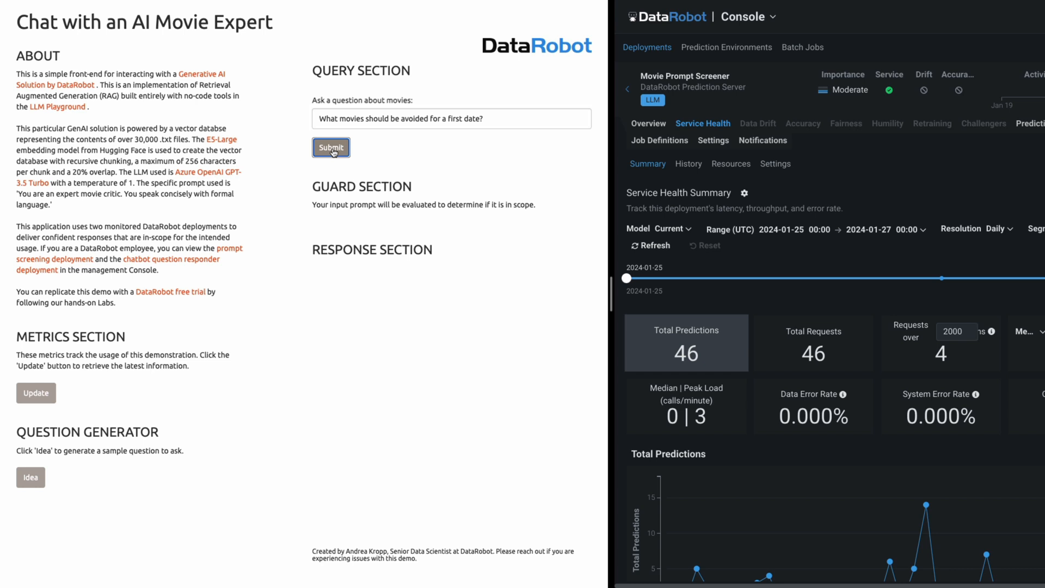
click(331, 147)
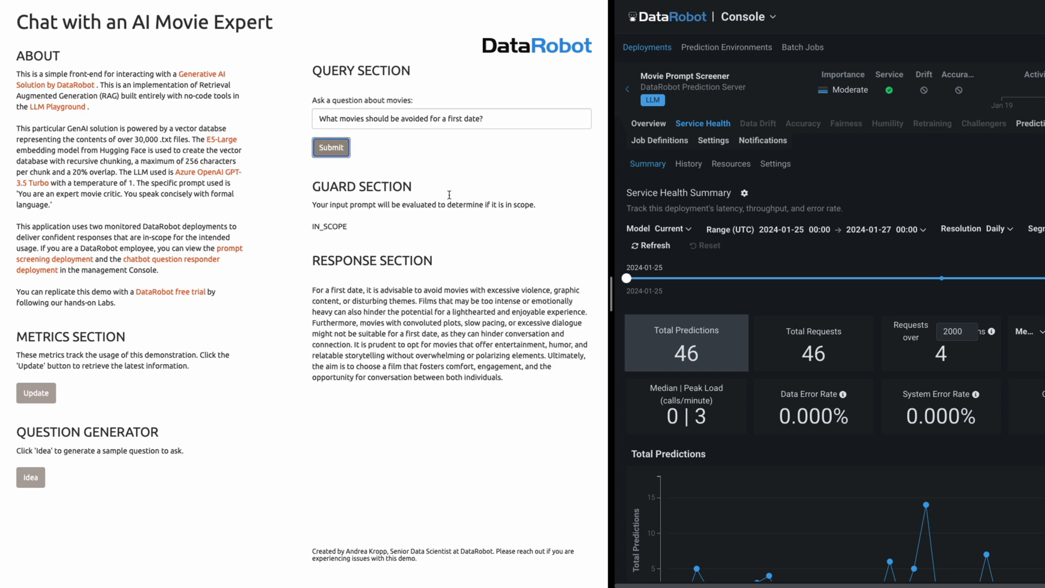
triple_click(451, 118)
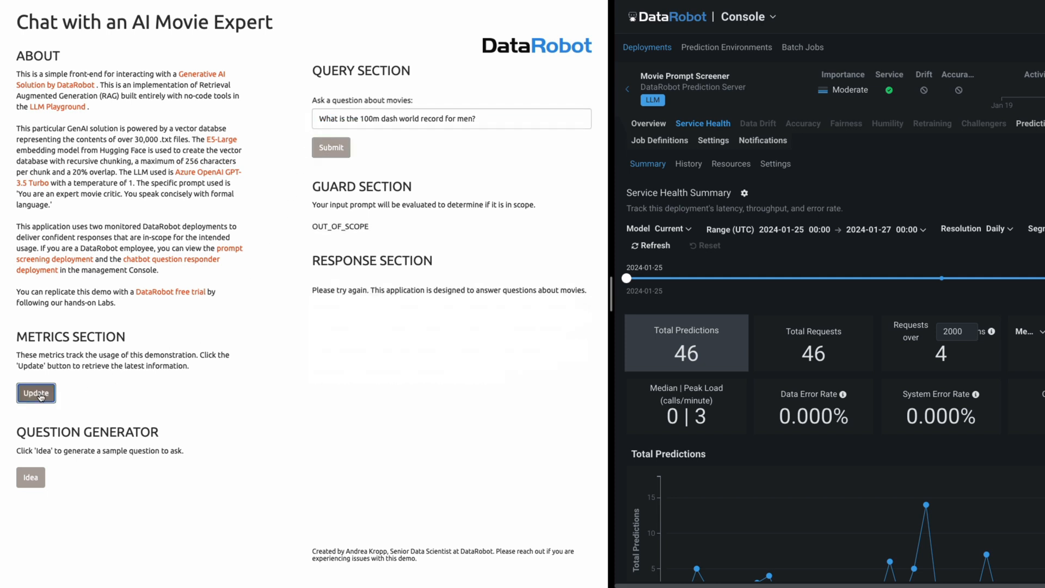
Step: Refresh the app's usage metrics and the Movie Prompt Screener deployment's service health
click(36, 393)
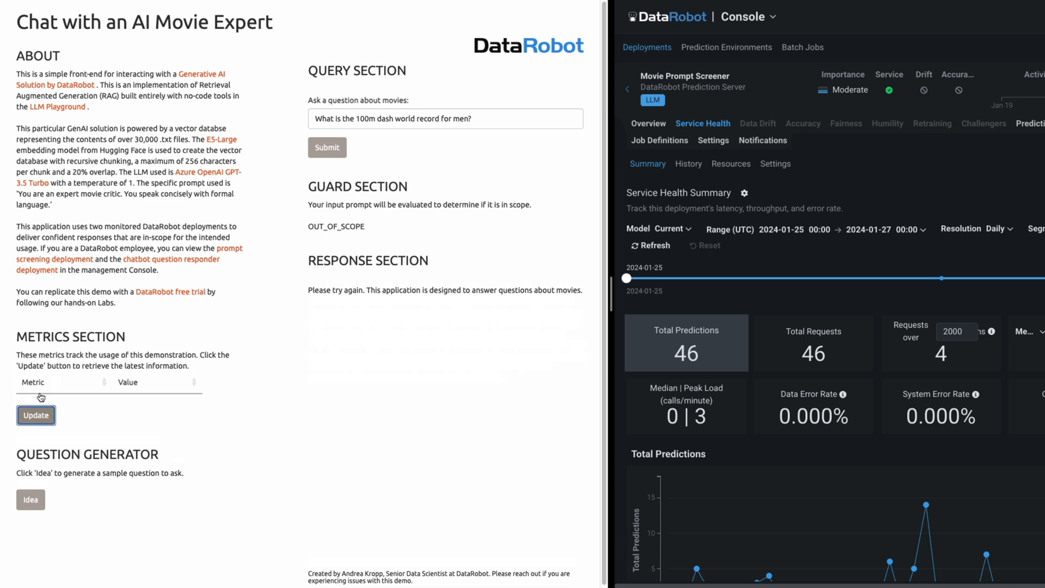
click(36, 415)
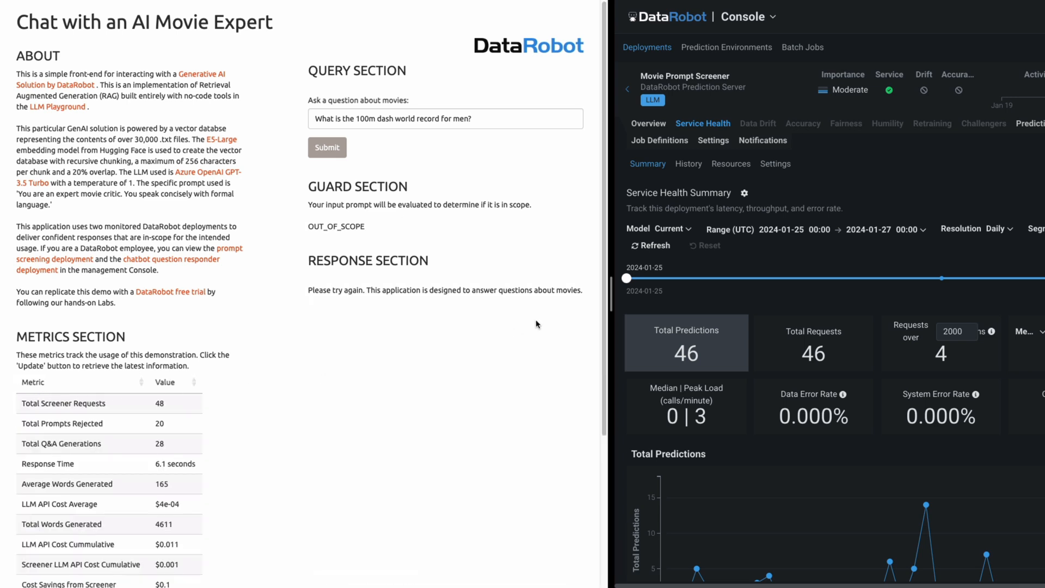
mouse_move(656, 245)
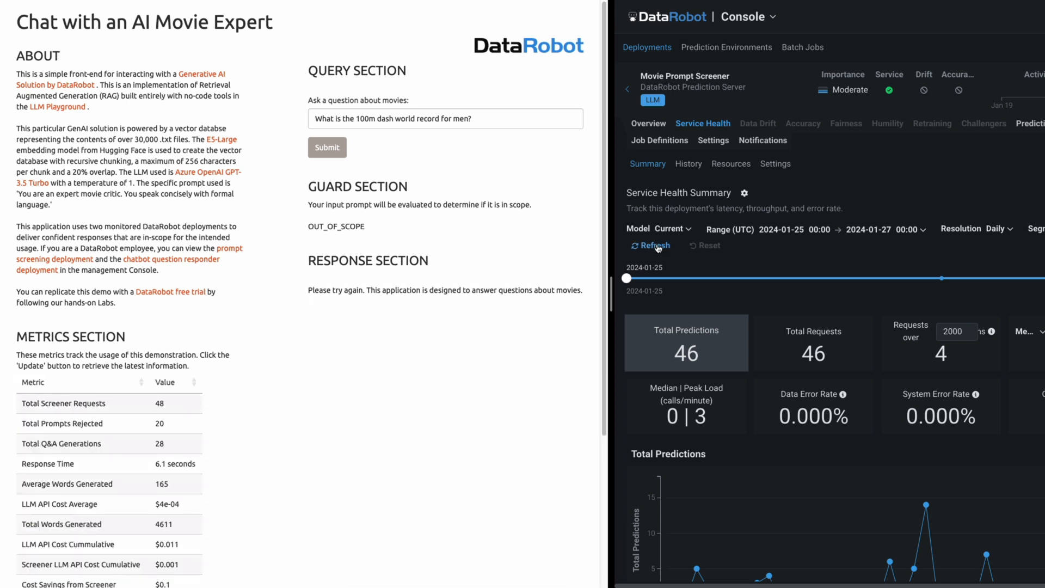
click(654, 245)
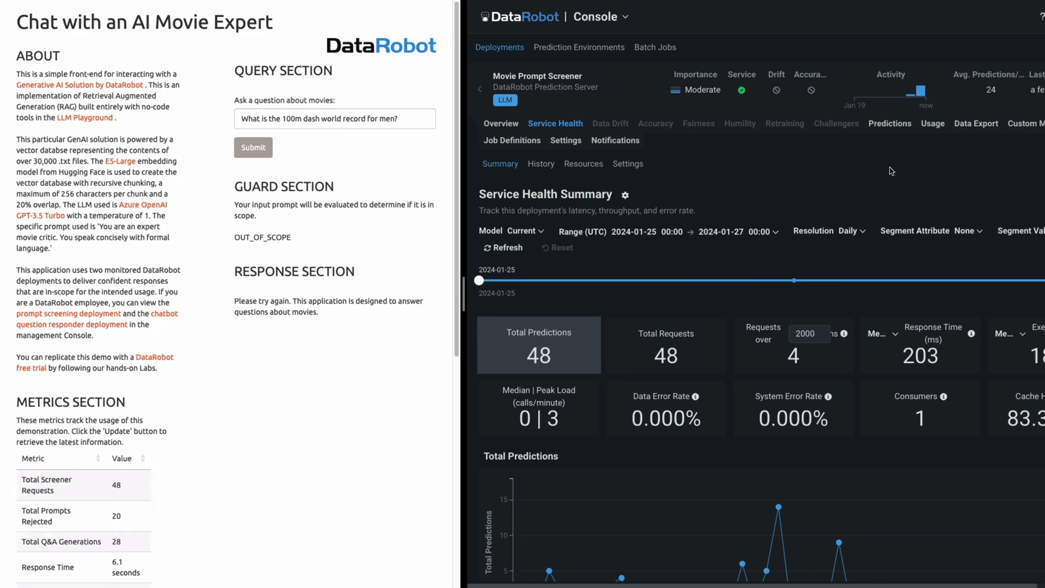
Step: Refresh the screener's custom metrics to show 20 out-of-scope inputs
click(1026, 123)
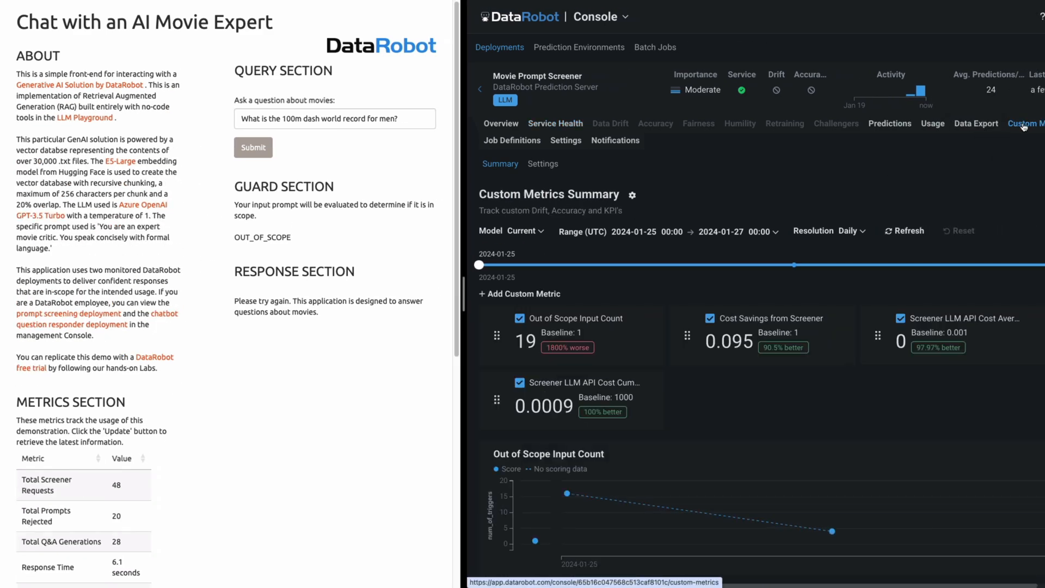
click(904, 231)
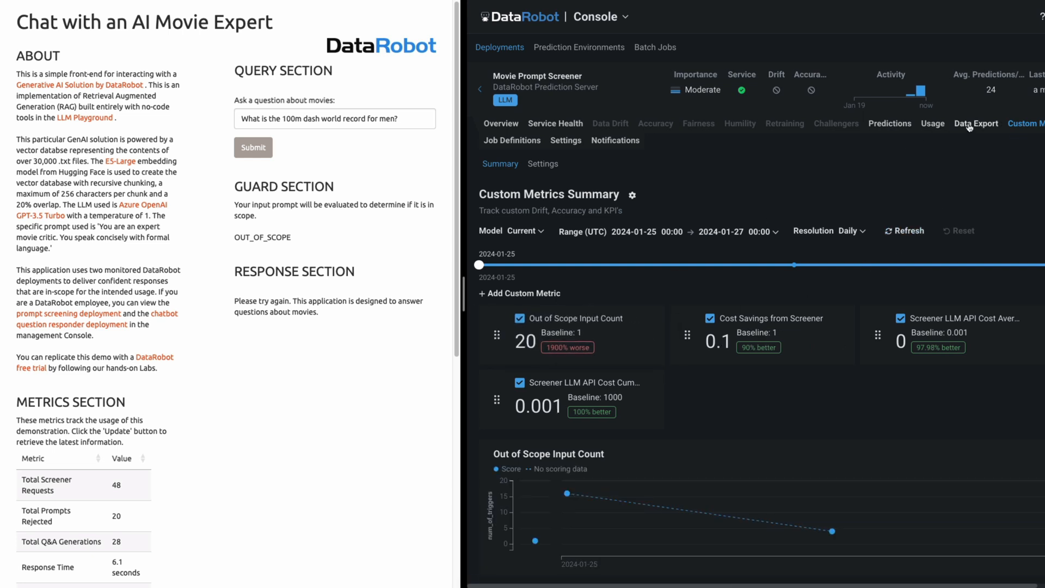
Step: Browse the exported prediction data's 49 sample rows in the AI Catalog profile
click(976, 123)
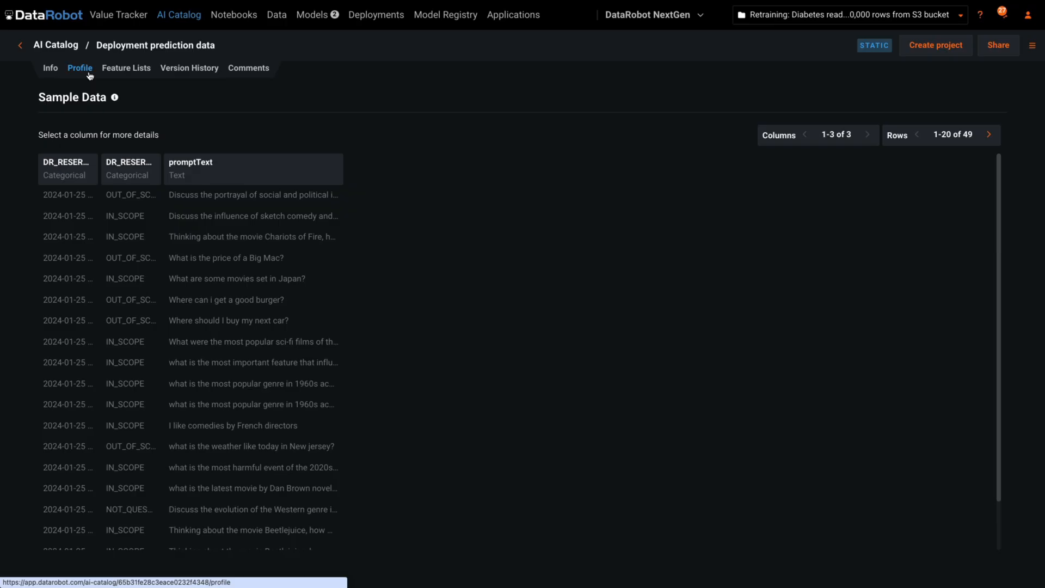
click(990, 134)
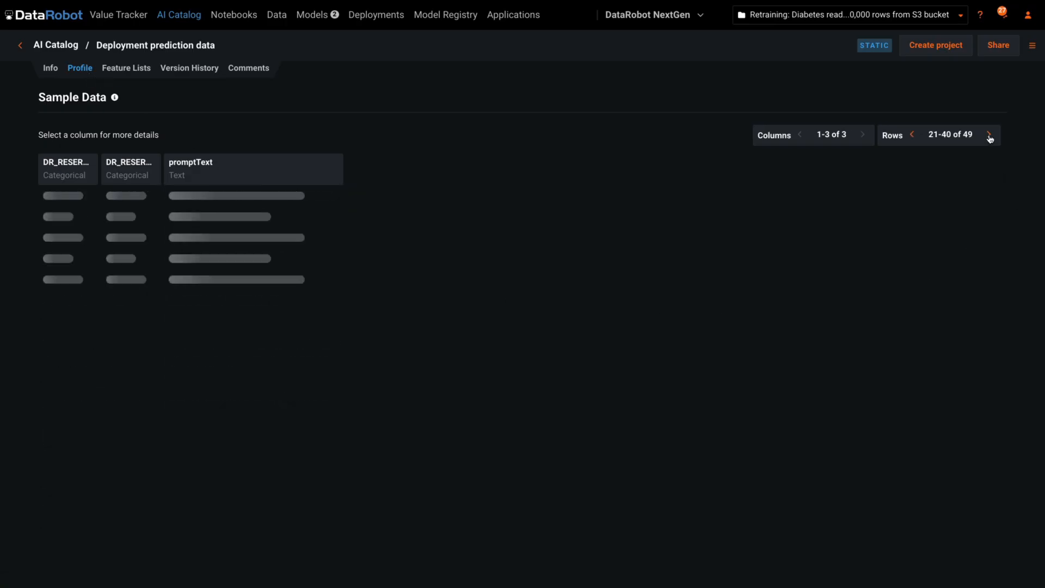
click(990, 135)
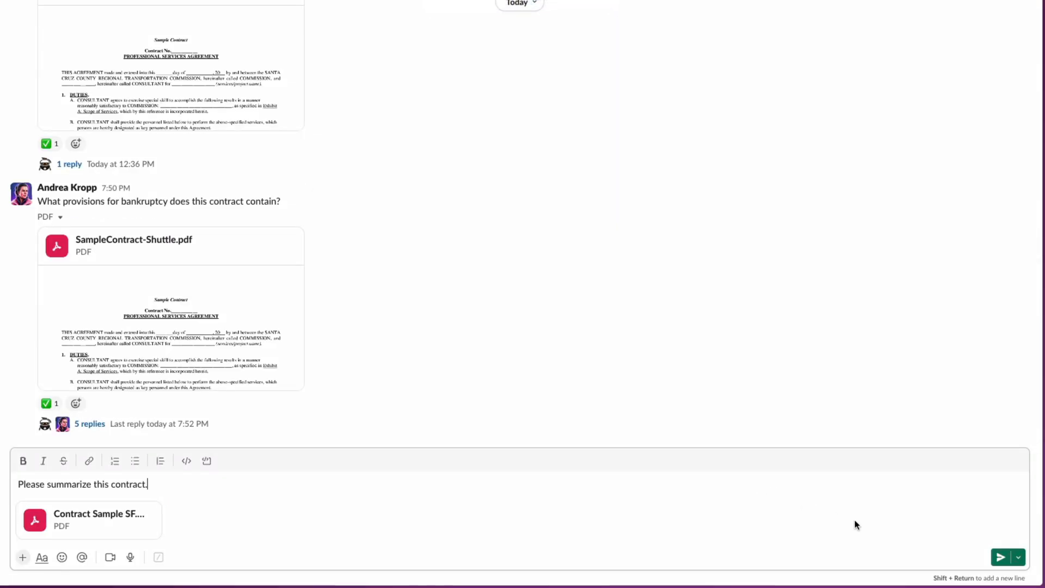
Step: Send the JITR Bot the contract summary request and the termination question
click(1002, 557)
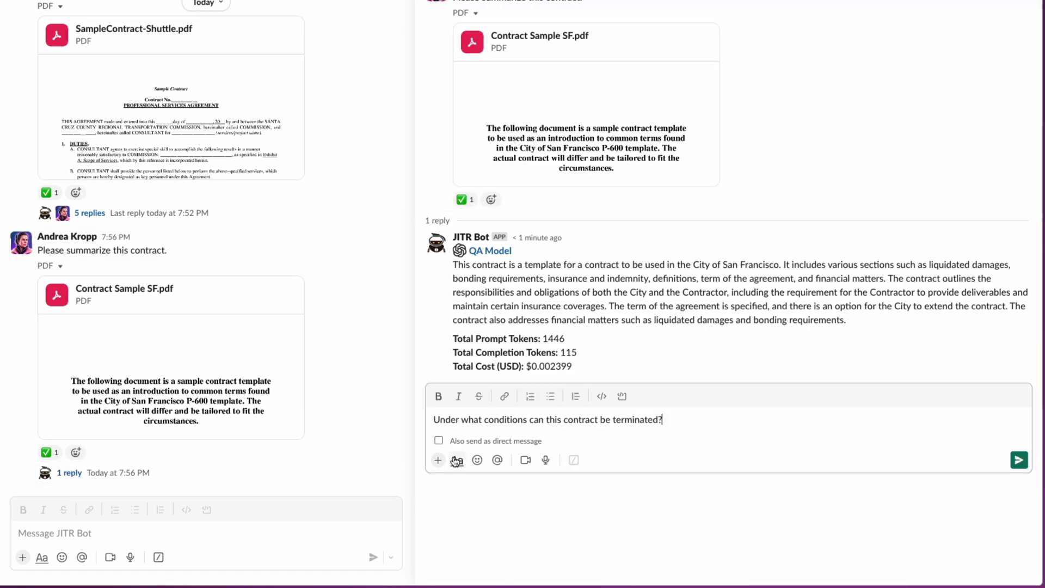
mouse_move(1019, 459)
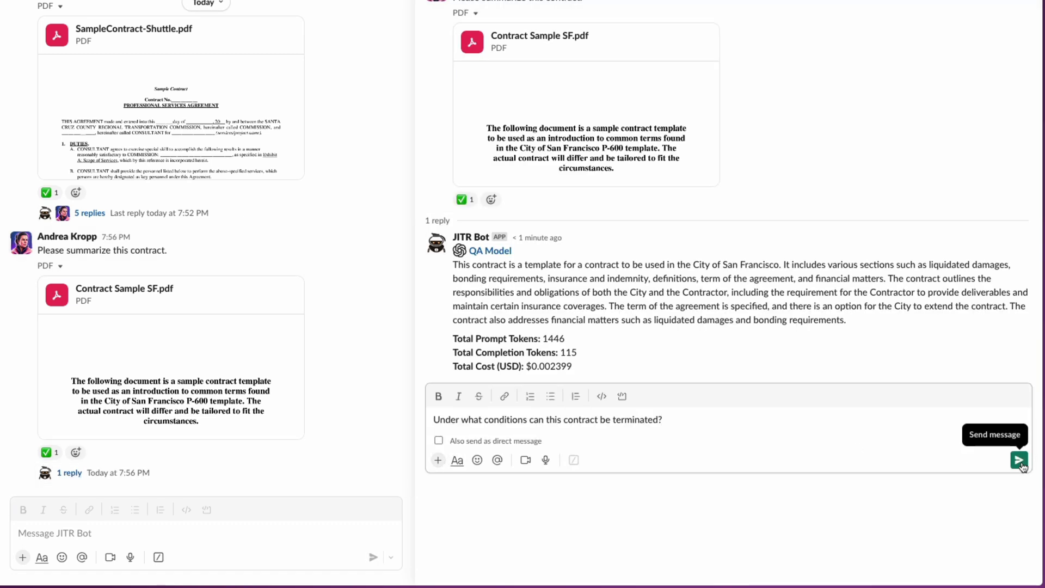
click(1019, 459)
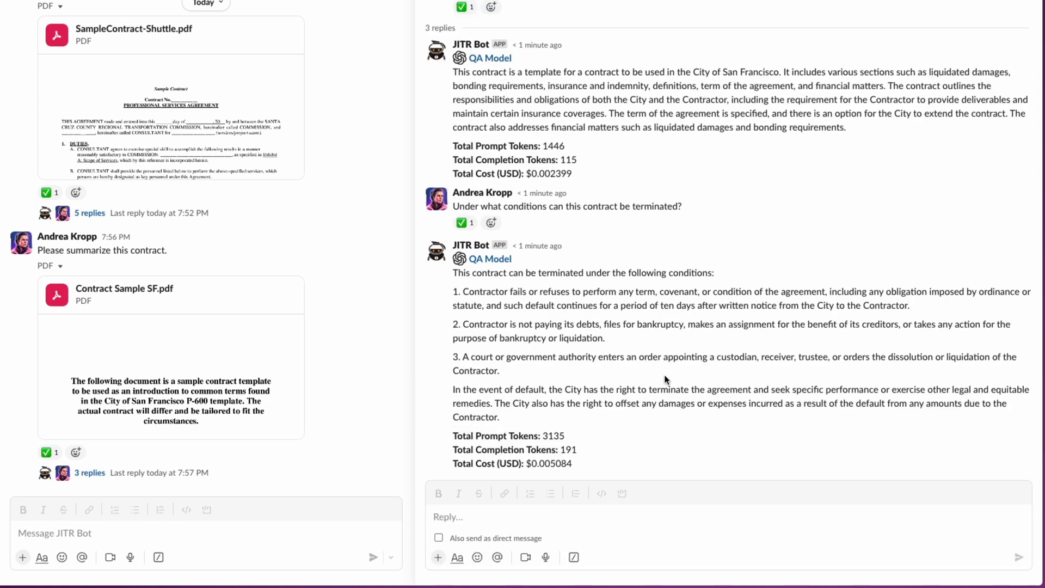
Step: Ask the bot 'What renewal options are mentioned in the contract?'
text(What renewal options are mentioned in the contract?)
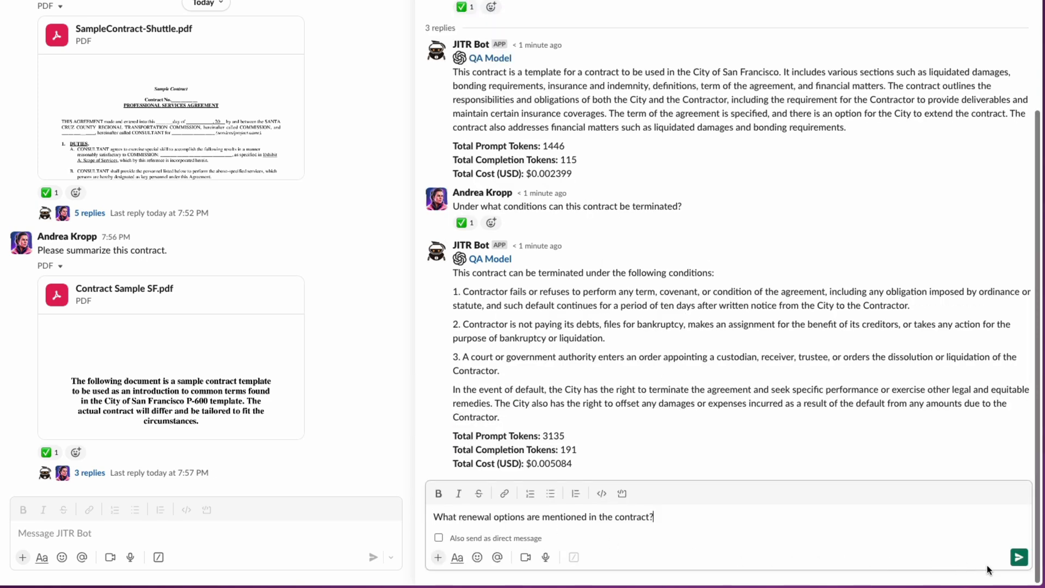
click(1018, 558)
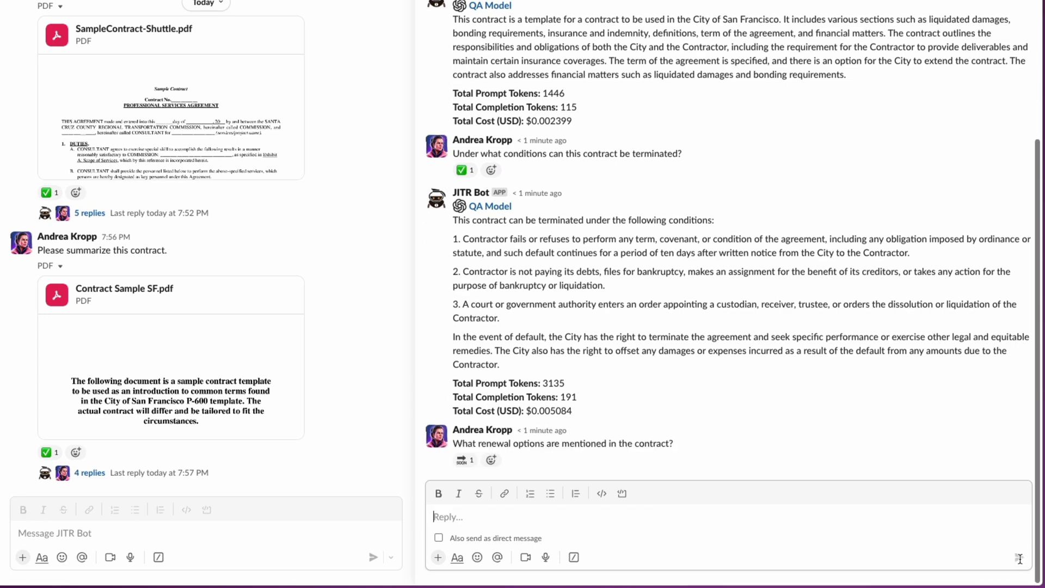
Step: Ask the bot 'Can the contractor subcontract any portion of the work?'
text(Can the contractor subcontract any portion of the work?)
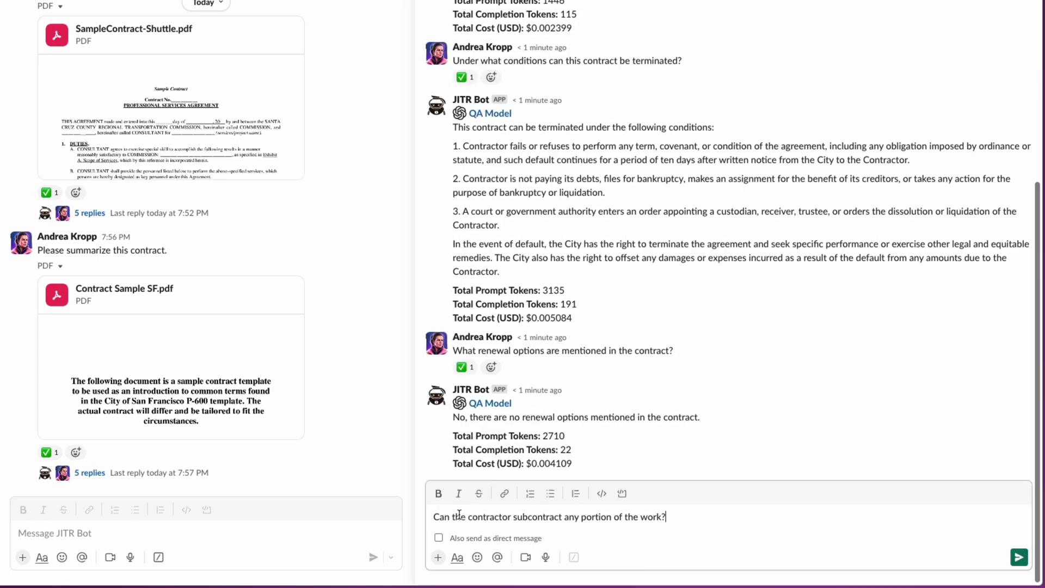
click(1020, 557)
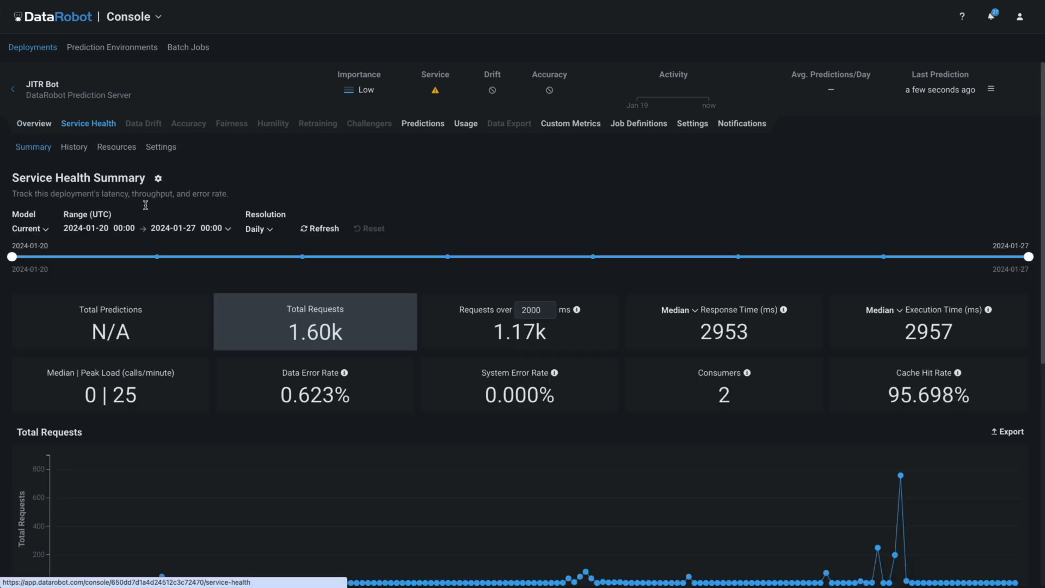
mouse_move(541, 194)
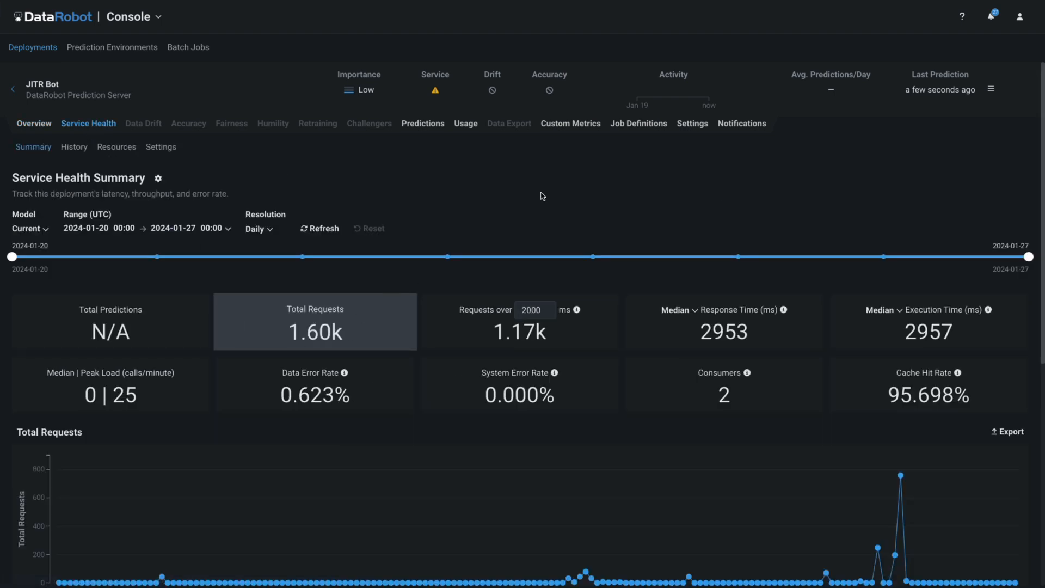
Step: Show the Service Health summary for the JITR Bot deployment in the DataRobot Console
click(570, 124)
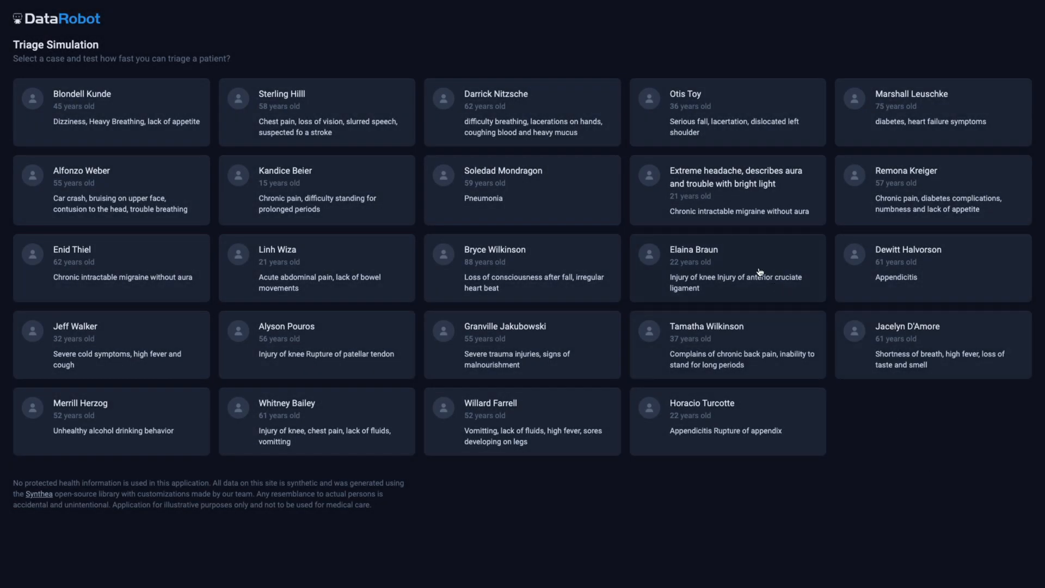
click(726, 267)
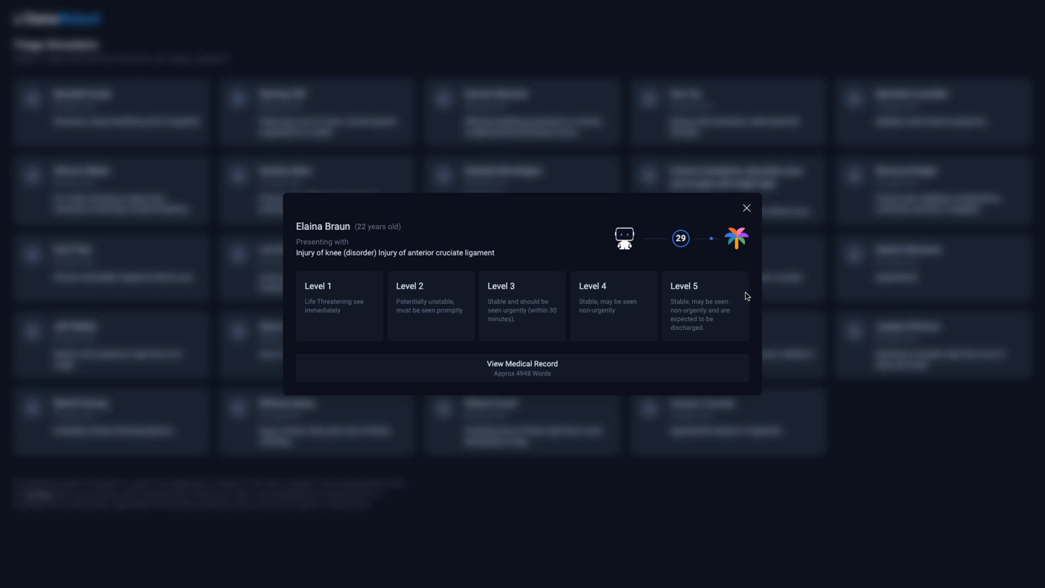
click(523, 368)
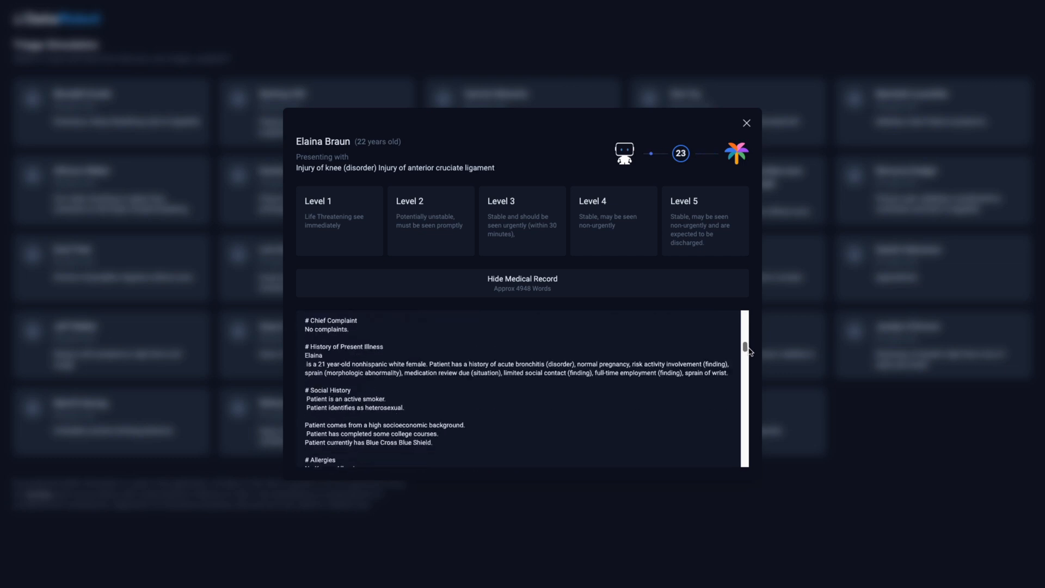
scroll(up, 3)
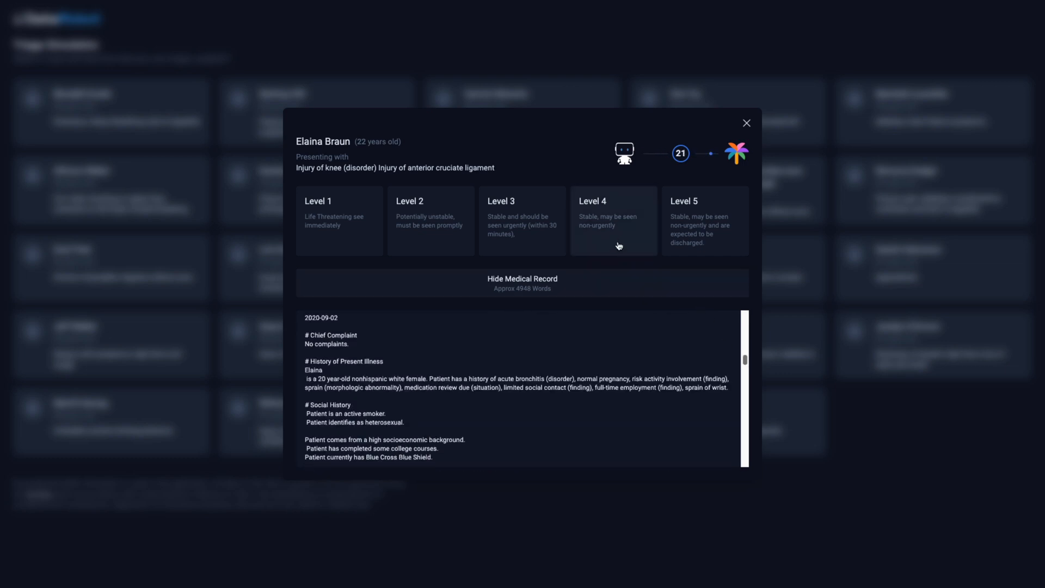
click(613, 221)
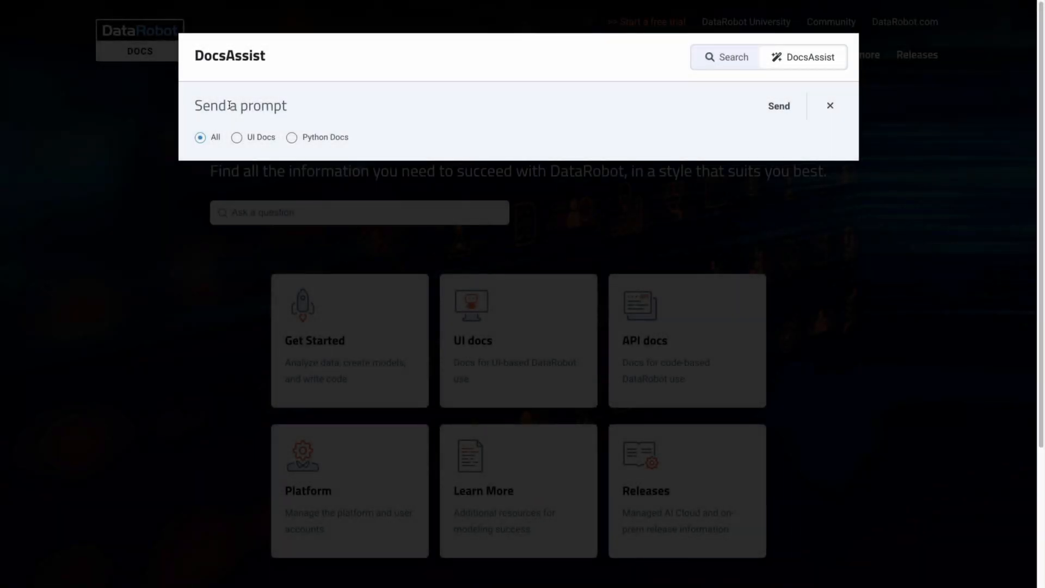
Step: Ask DocsAssist how to configure deployments for low latency and high volume scoring and expand the Deployment settings citation
text(How do I configure my deployments for low latency and hi)
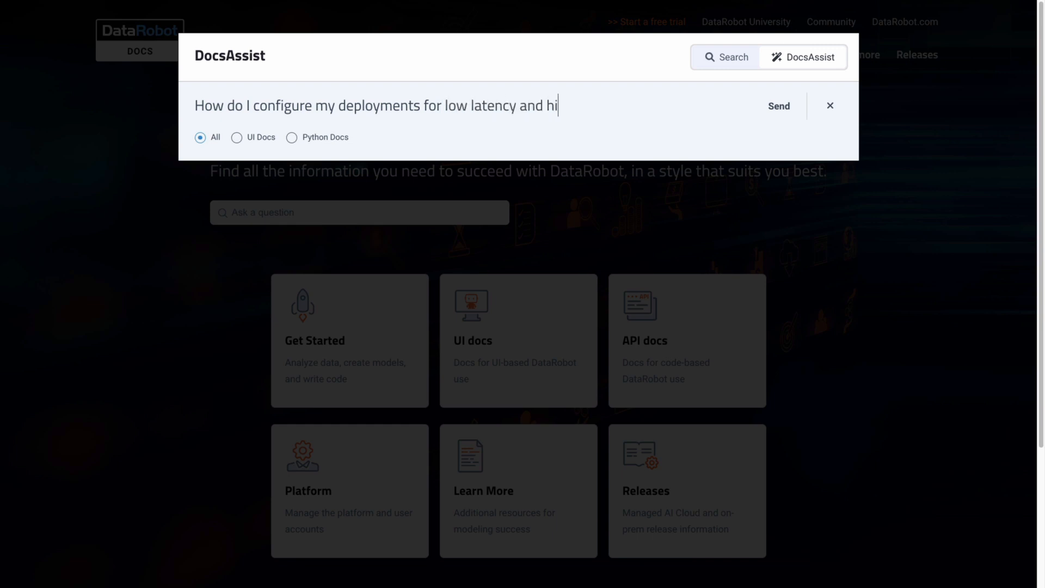
click(777, 106)
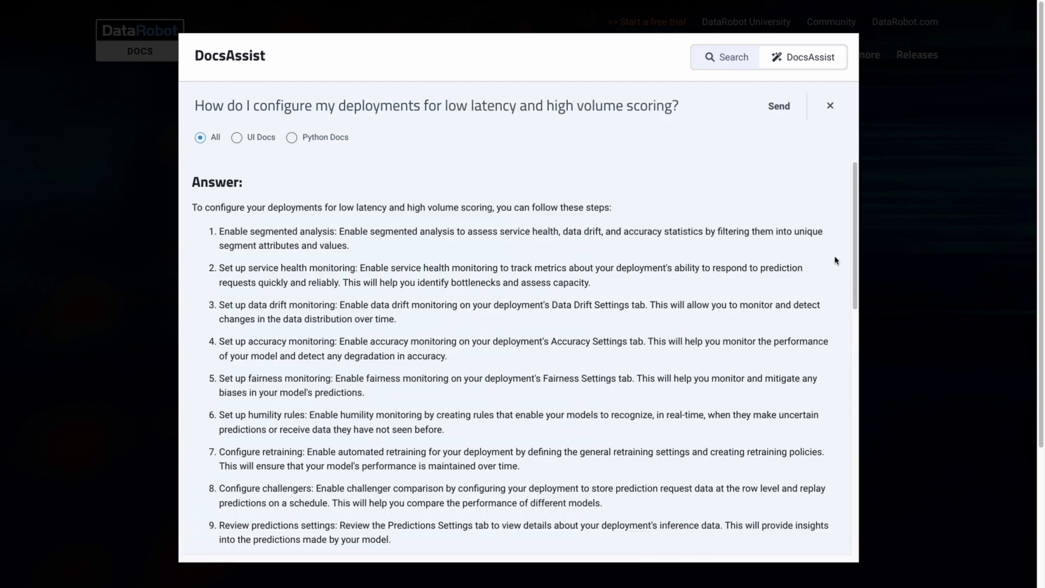
scroll(down, 3)
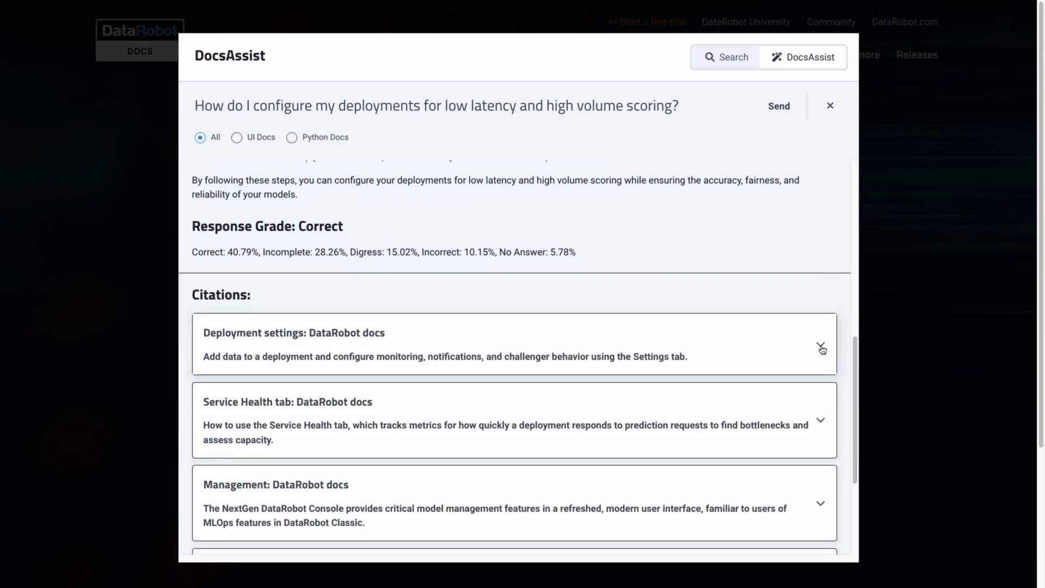
click(822, 348)
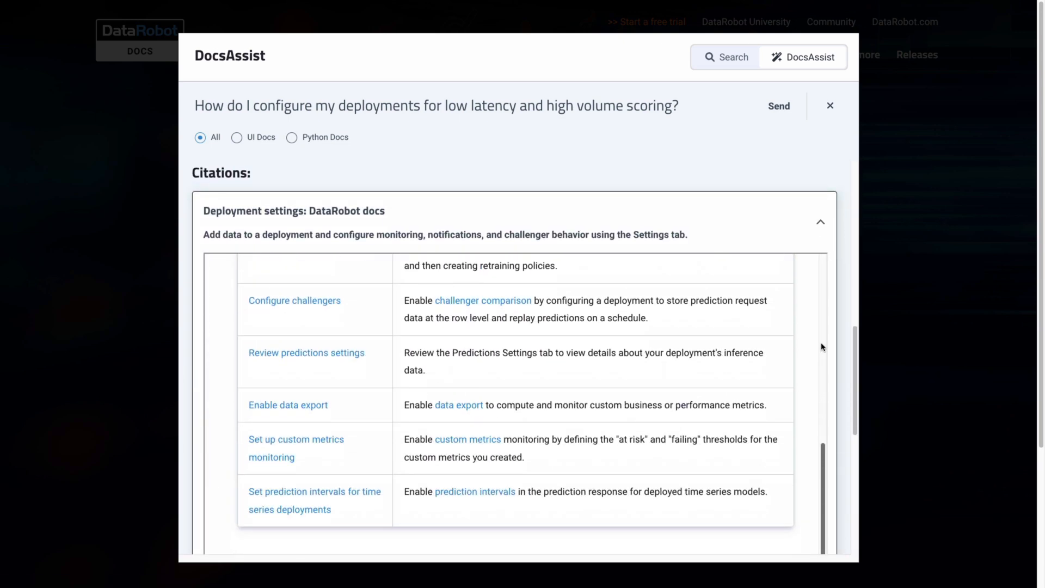
Step: Read through the cited answer and rate it Correct
scroll(down, 3)
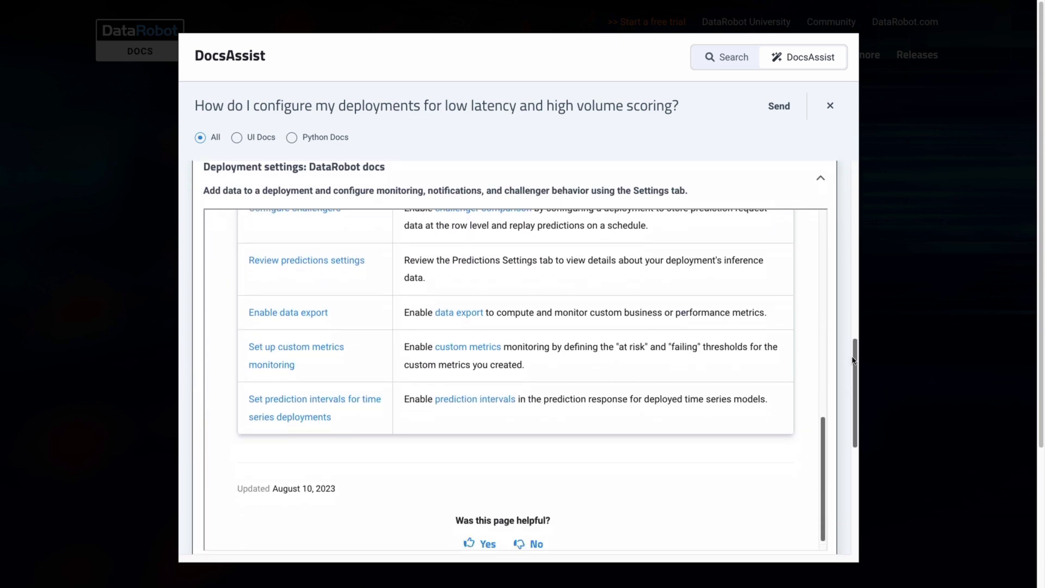
scroll(down, 3)
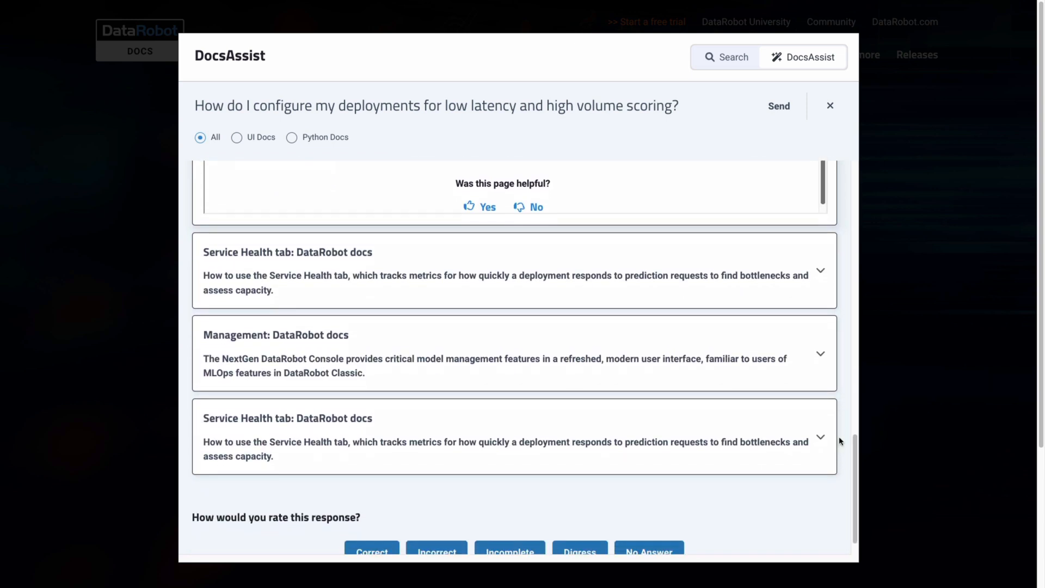
scroll(down, 3)
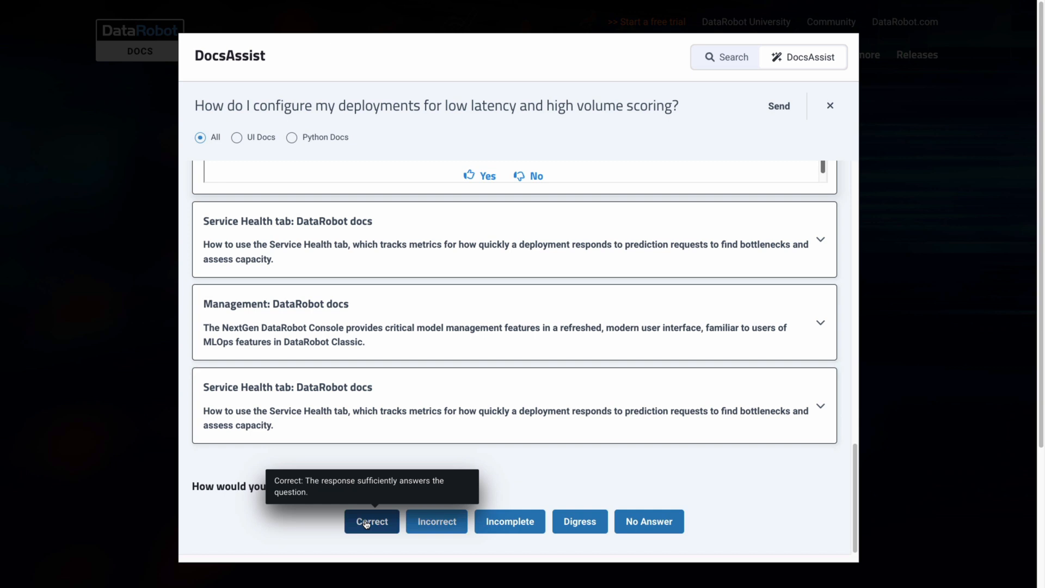
click(372, 522)
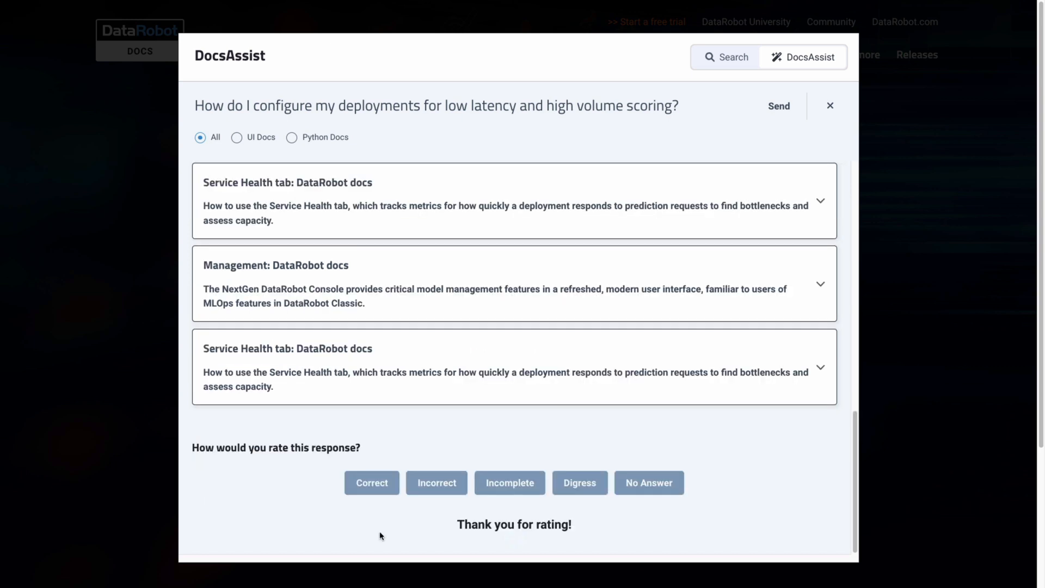
Step: Generate prediction data and actuals exports for DocsAssist External and view the new actuals export
click(830, 105)
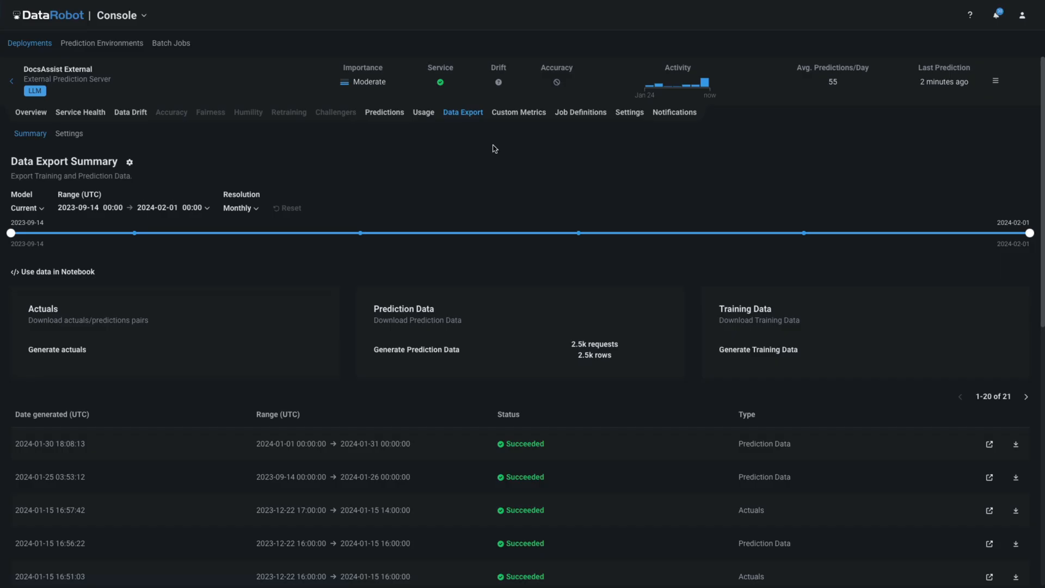
mouse_move(416, 350)
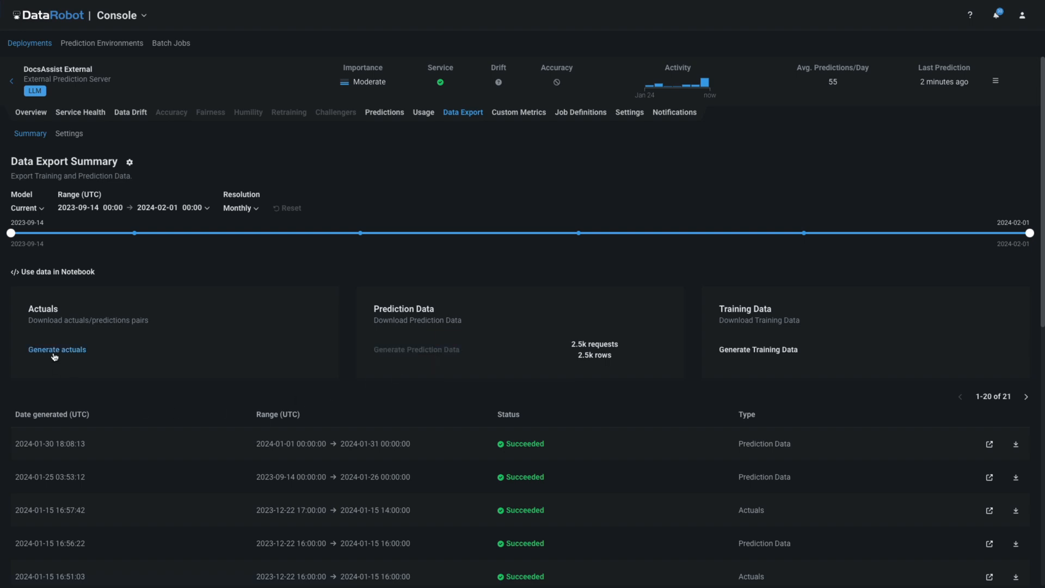
click(56, 349)
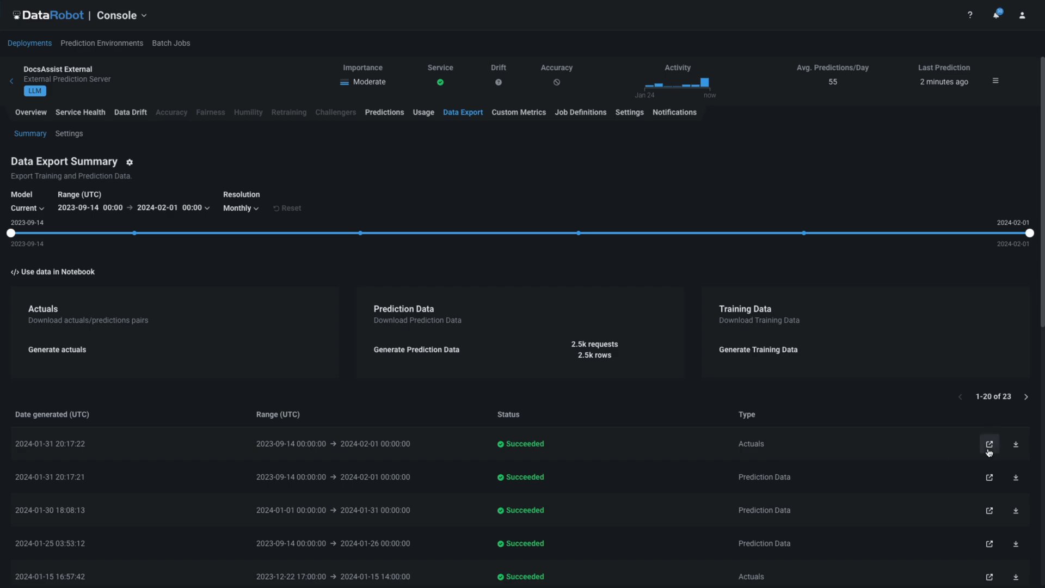
click(990, 444)
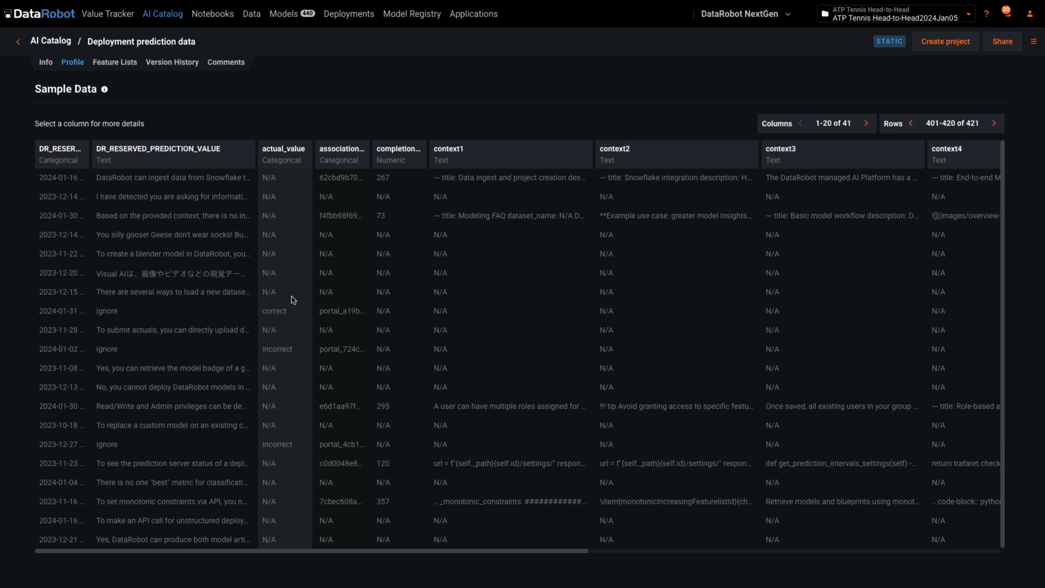
mouse_move(292, 355)
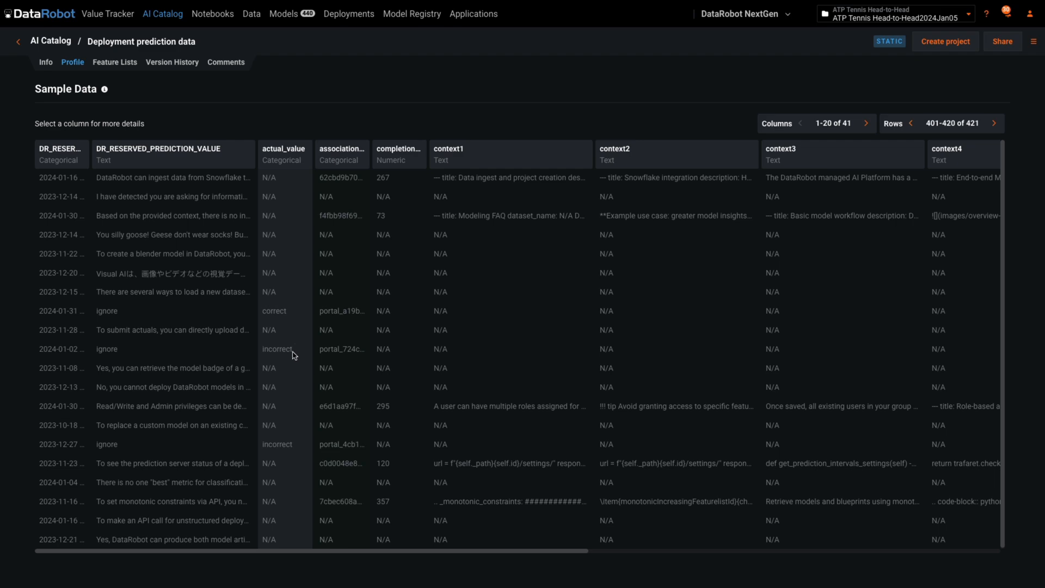
mouse_move(296, 447)
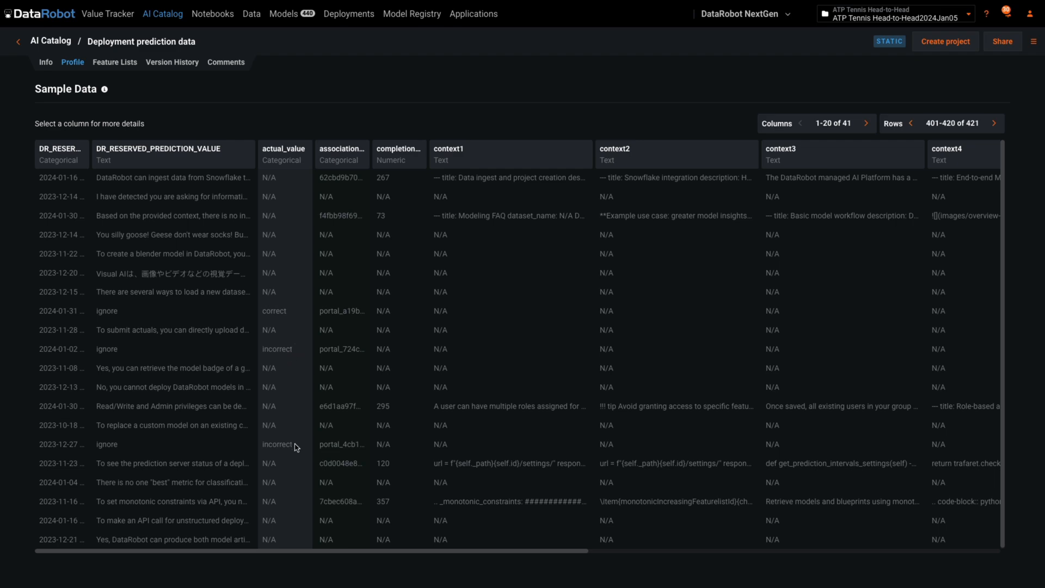
Step: Go to the Applications page listing the created AI apps
click(474, 13)
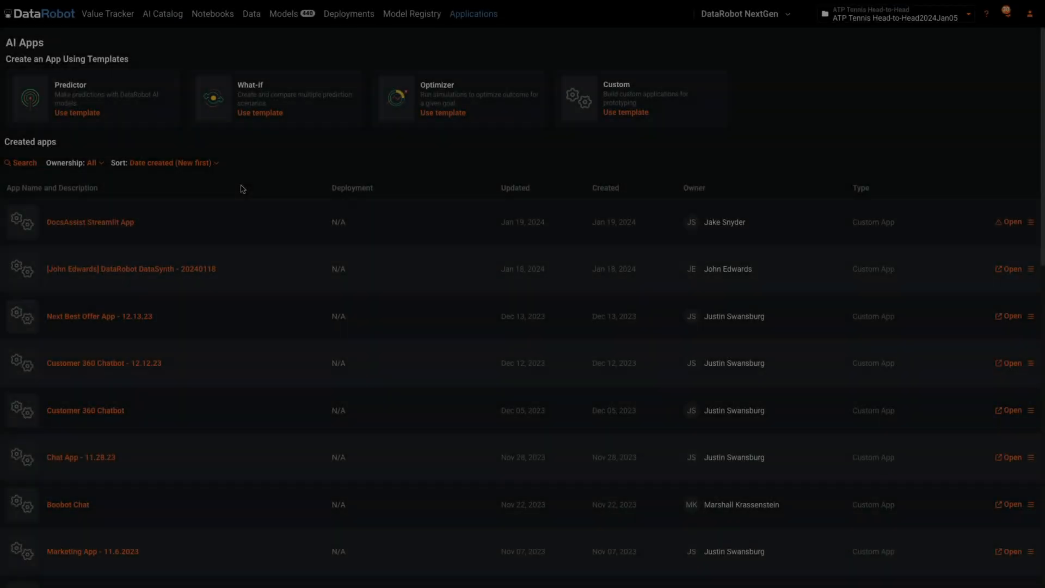
Step: Launch the Next Best Offer App - 12.13.23 from the AI Apps list
scroll(down, 3)
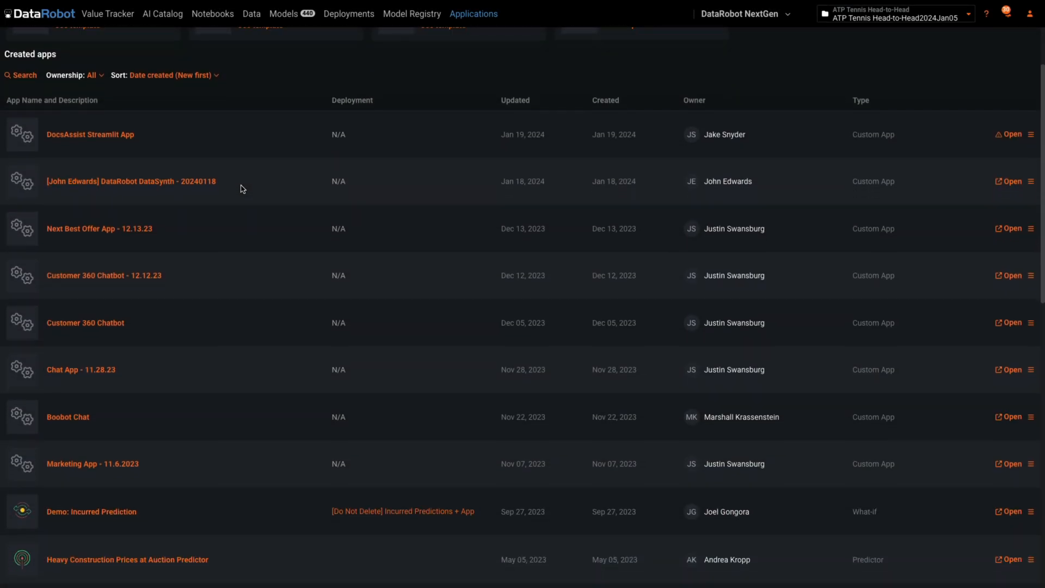
scroll(up, 3)
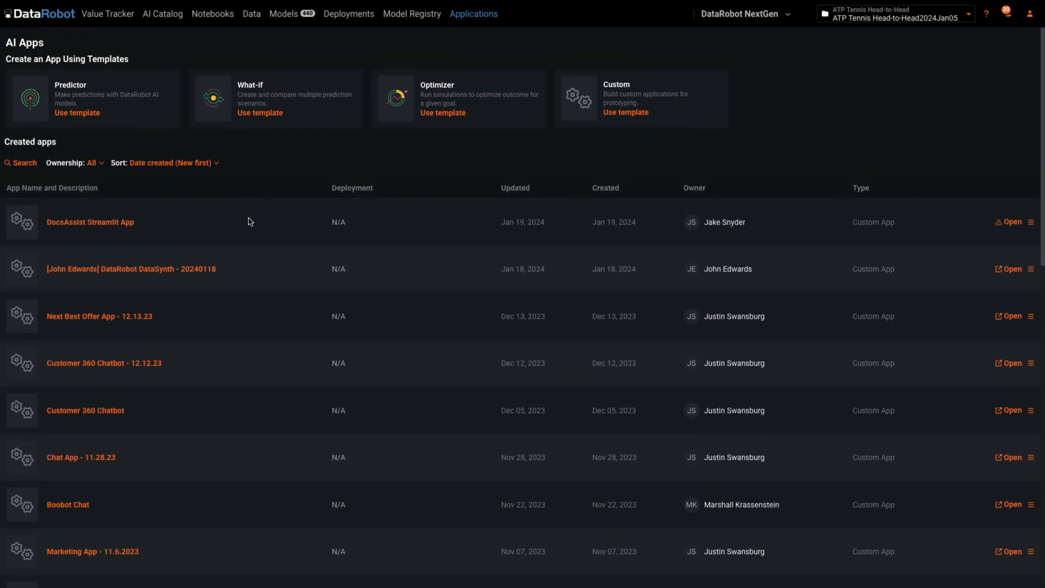
double_click(99, 315)
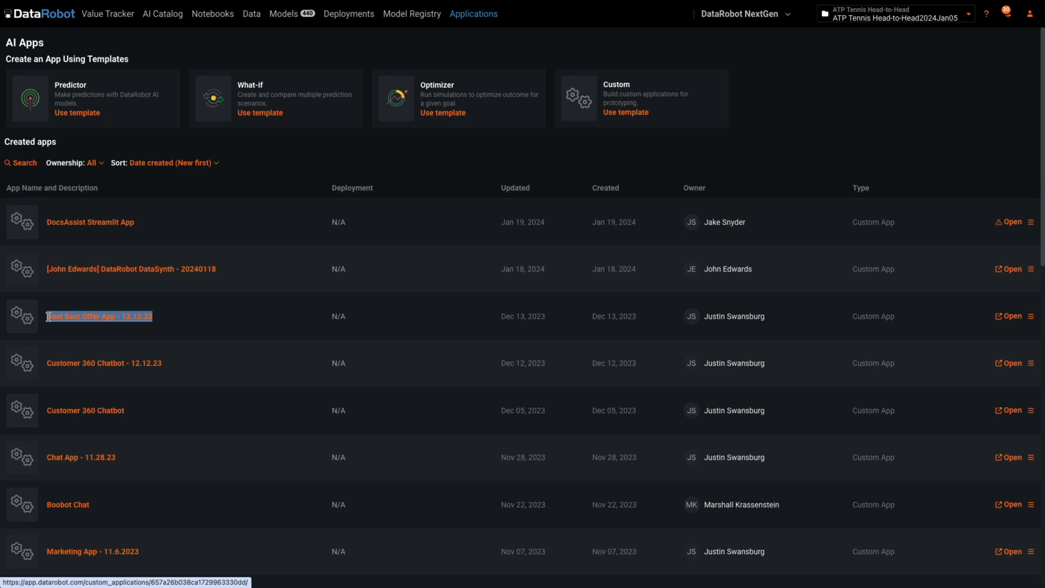
click(98, 316)
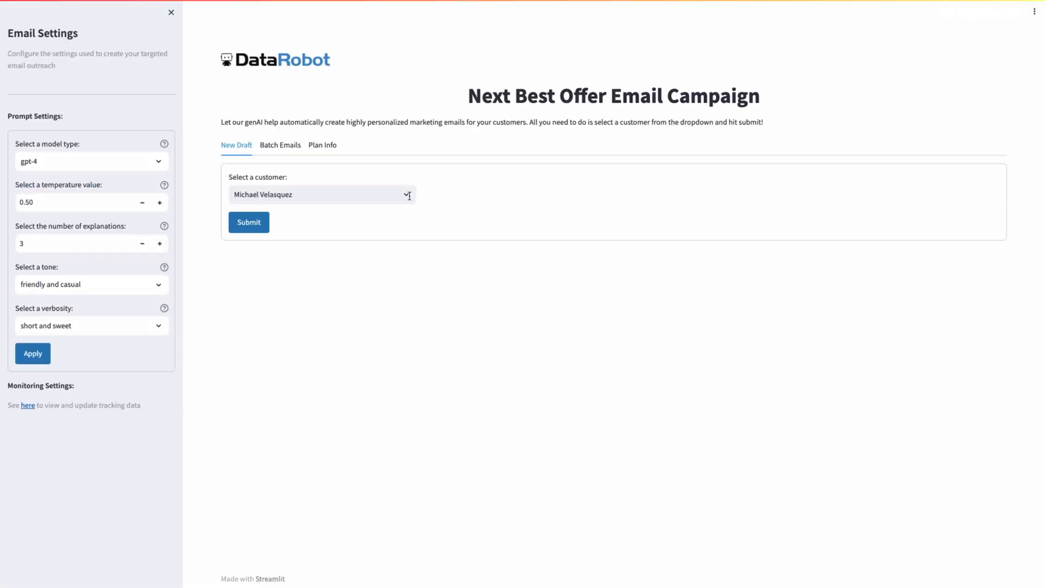
click(322, 194)
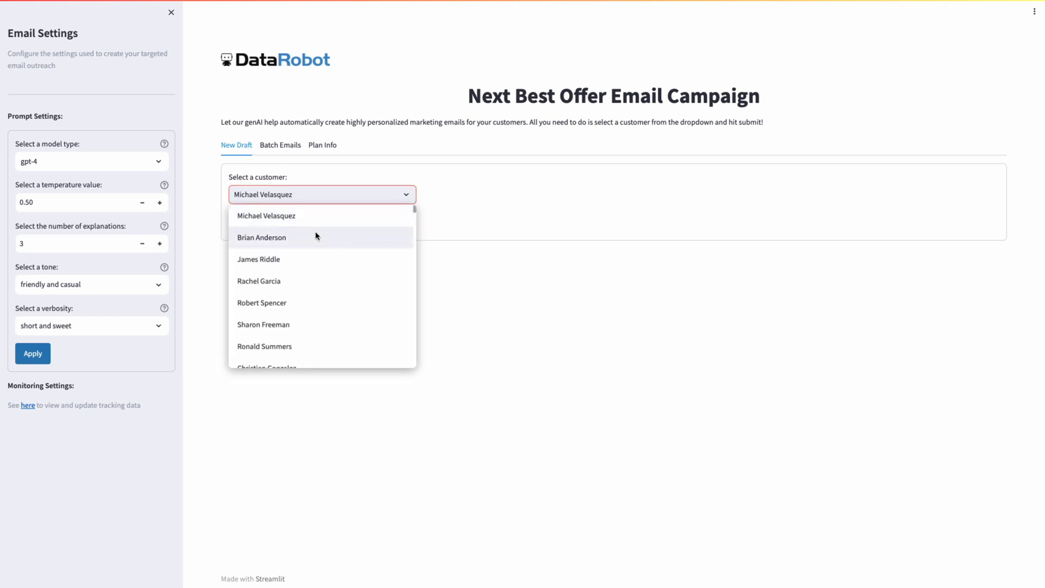
click(263, 238)
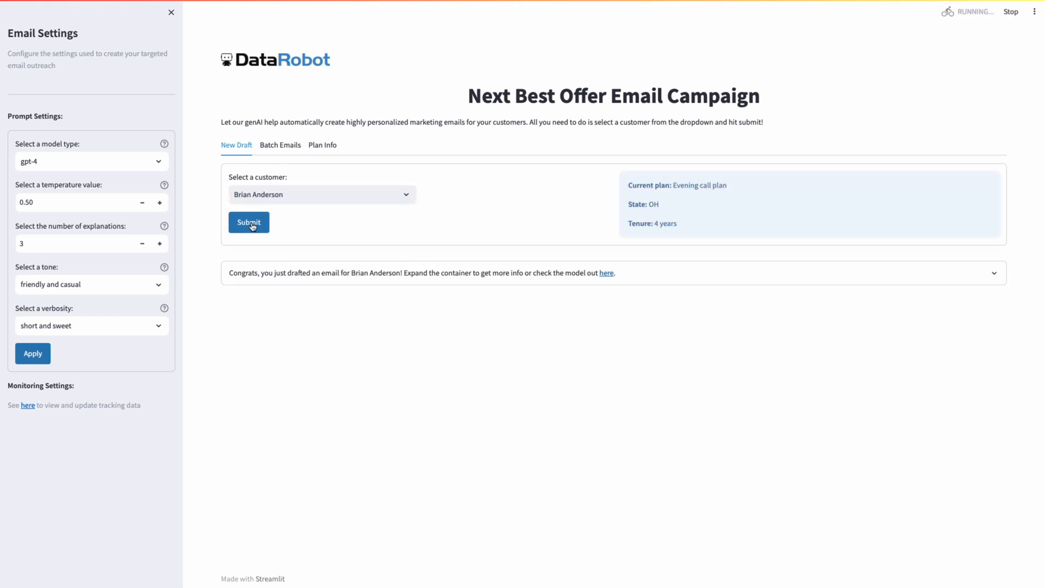
click(249, 222)
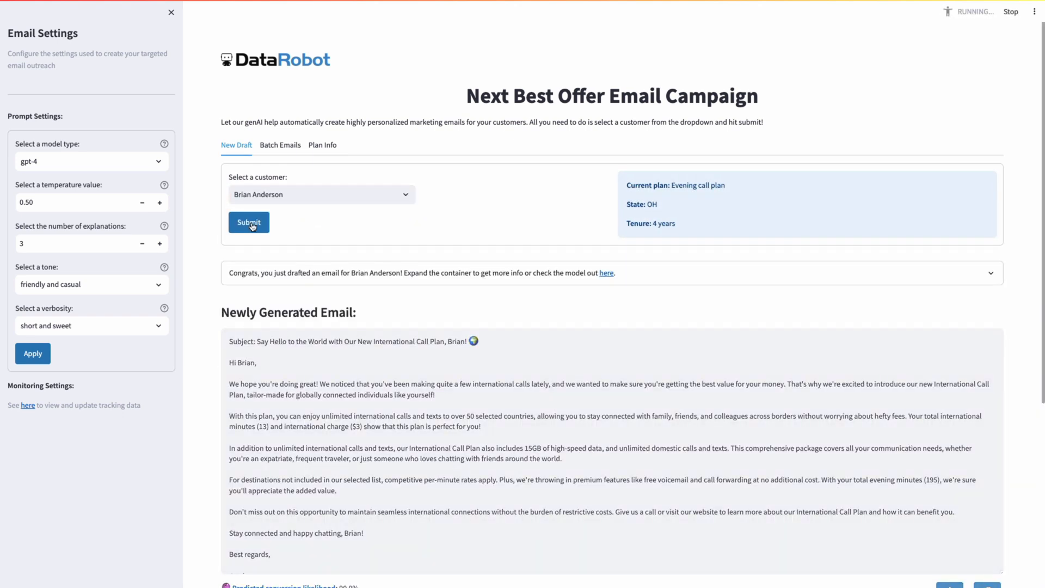
Step: Select Sharon Freeman with long and detailed verbosity and a witty and playful tone
click(320, 193)
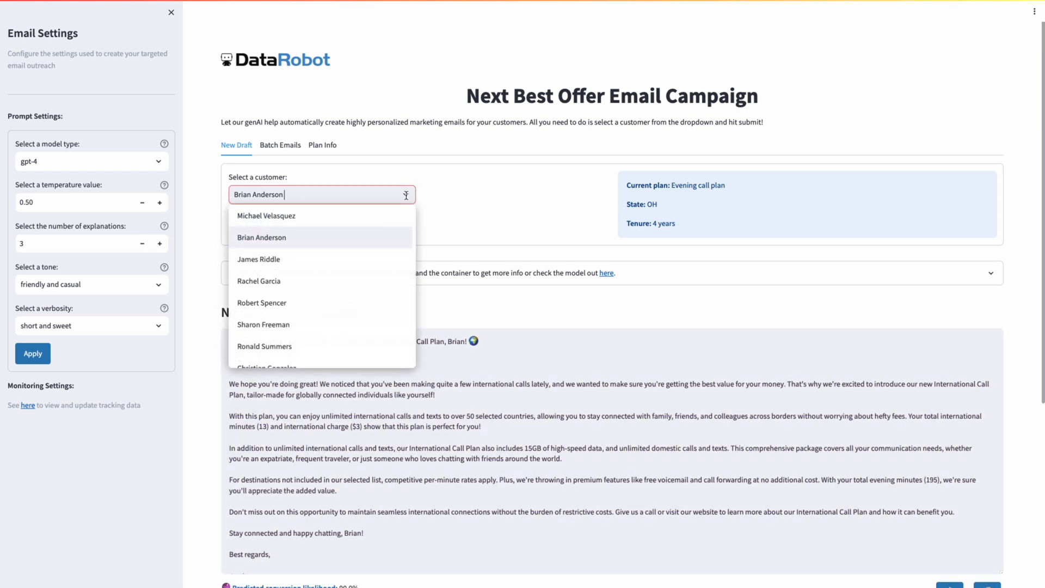
click(263, 325)
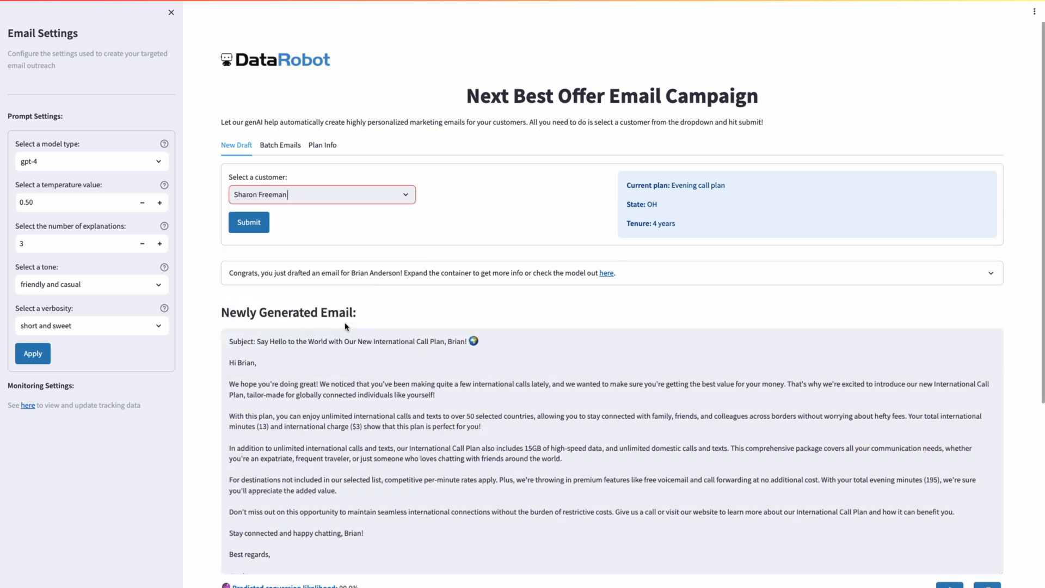
click(92, 325)
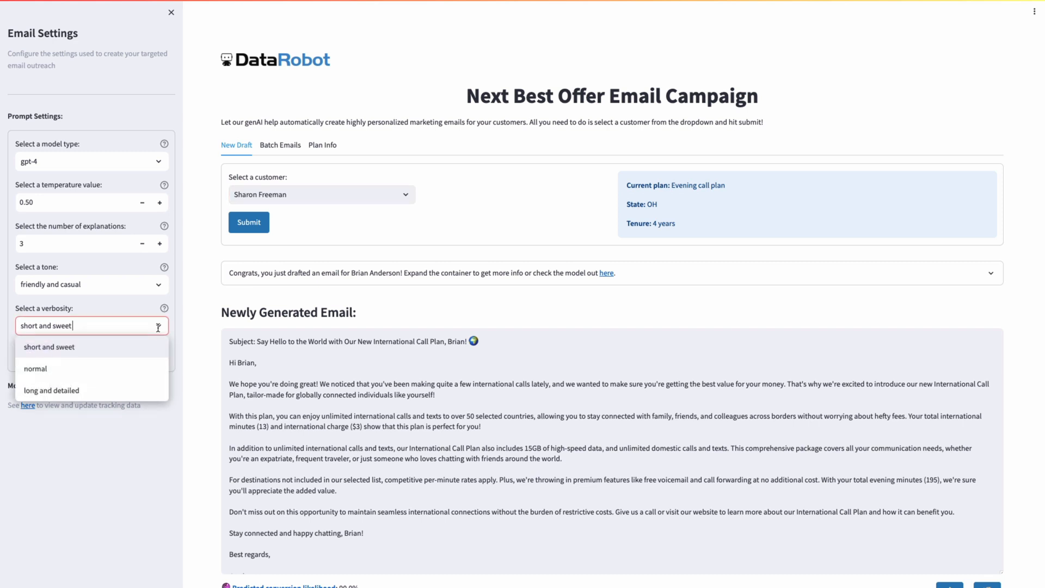
click(51, 390)
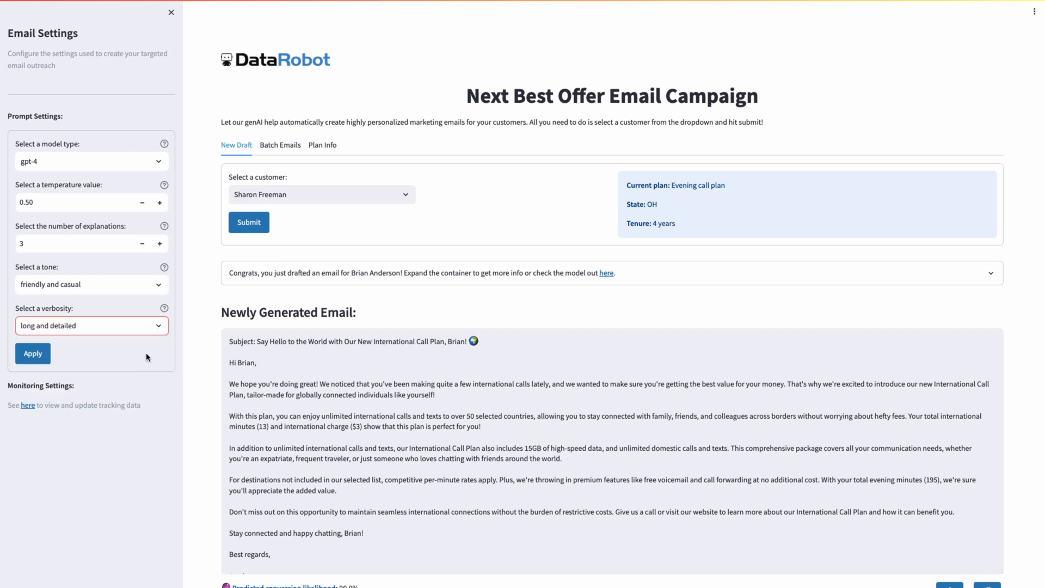
click(92, 285)
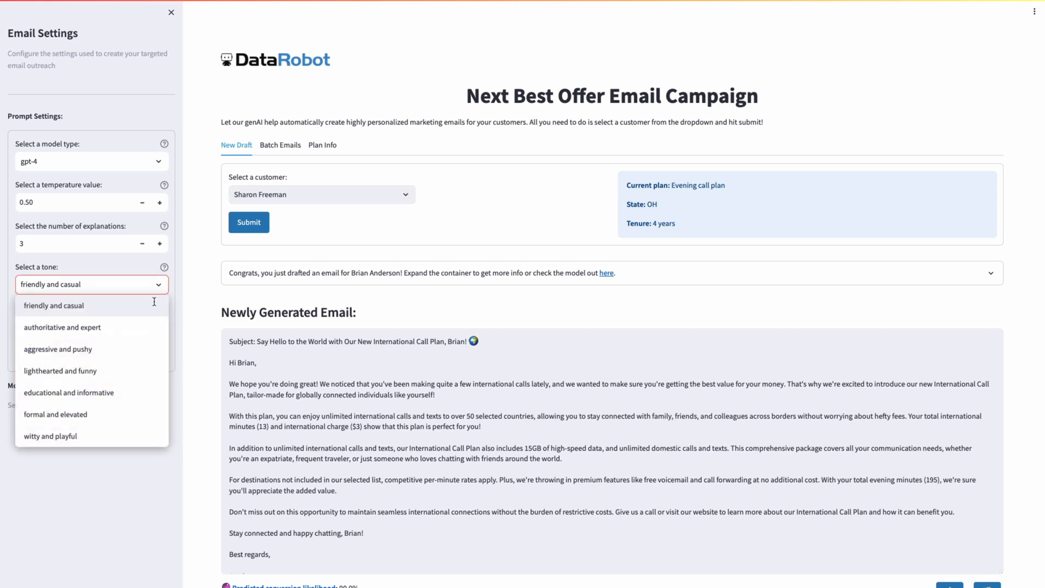
click(50, 435)
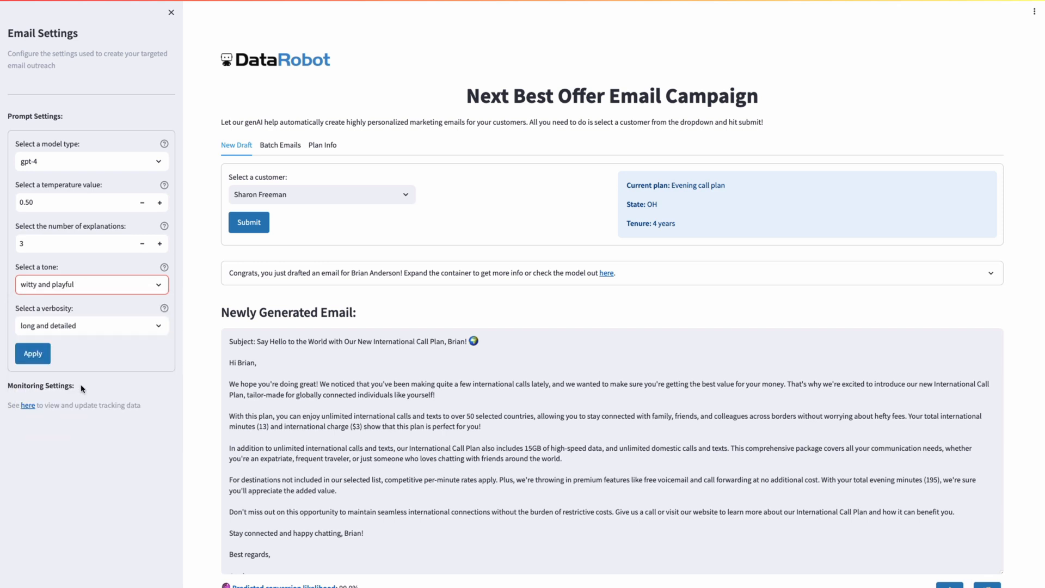
click(31, 353)
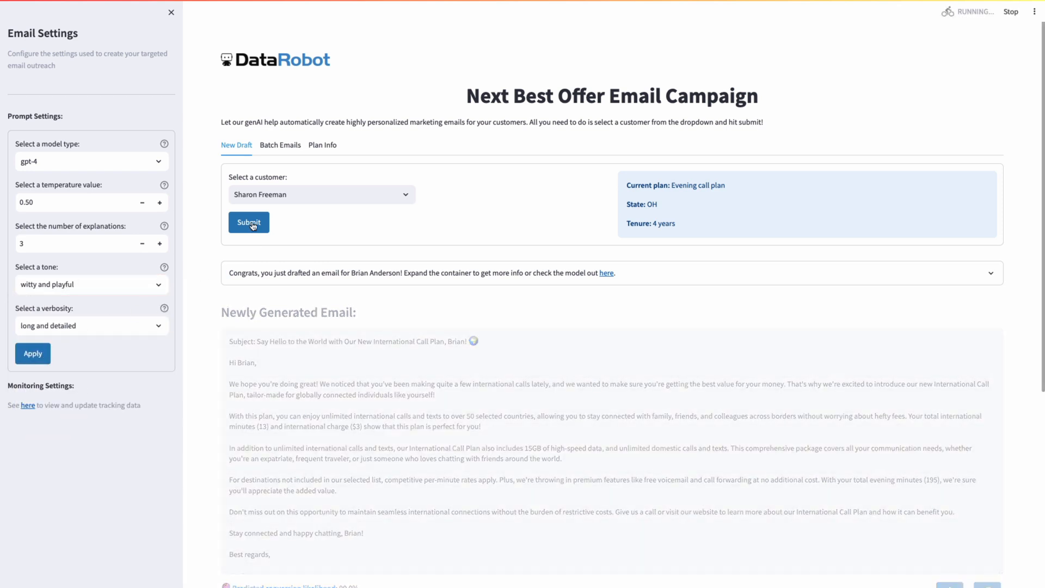
click(248, 222)
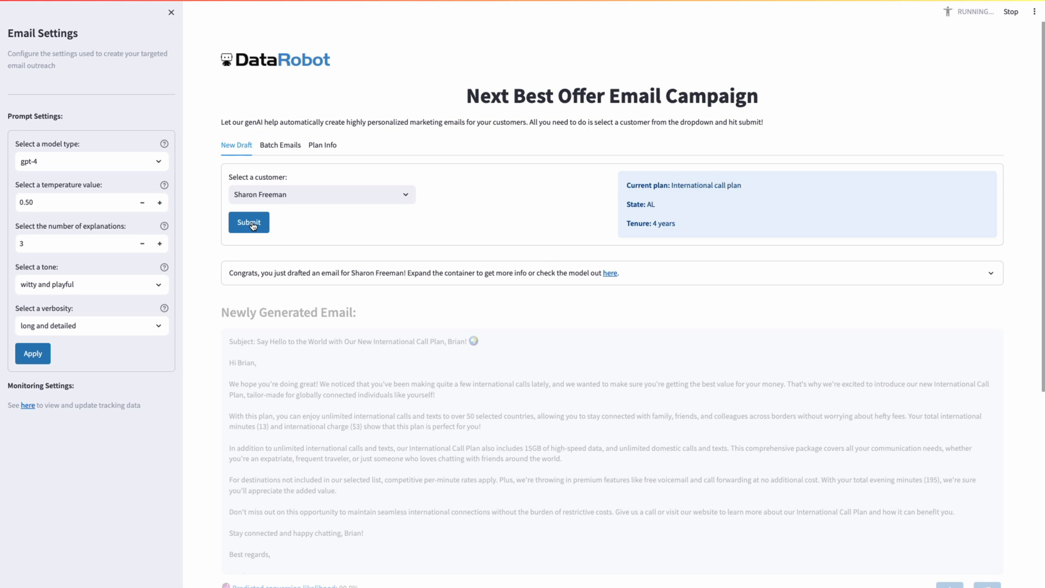
mouse_move(952, 310)
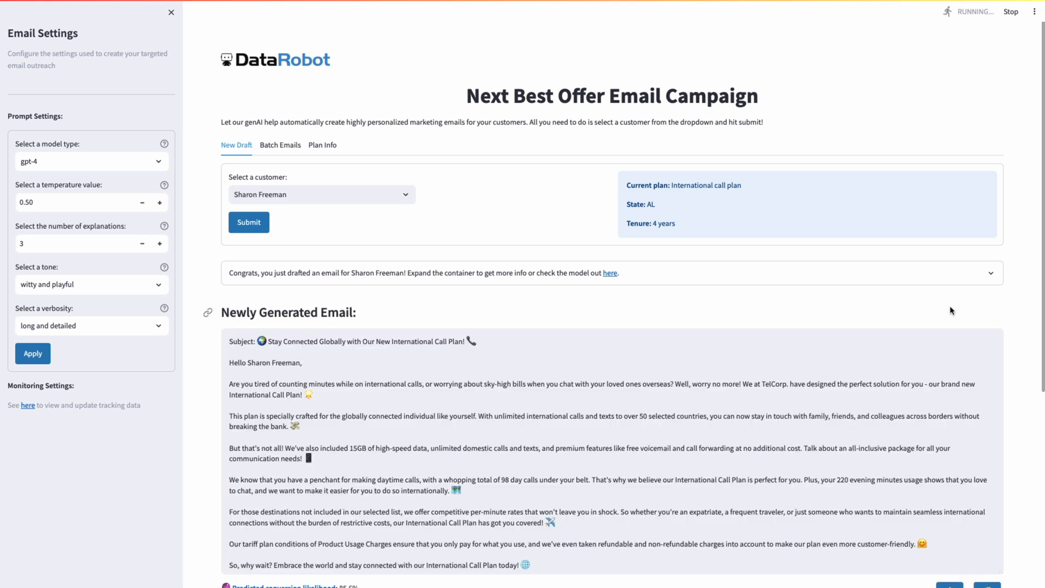
scroll(down, 3)
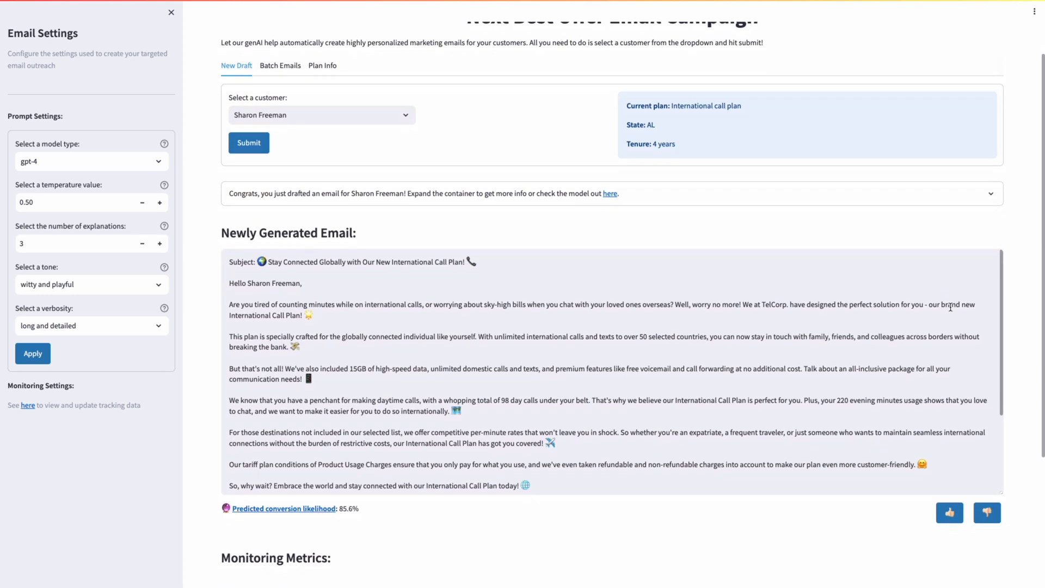
scroll(up, 3)
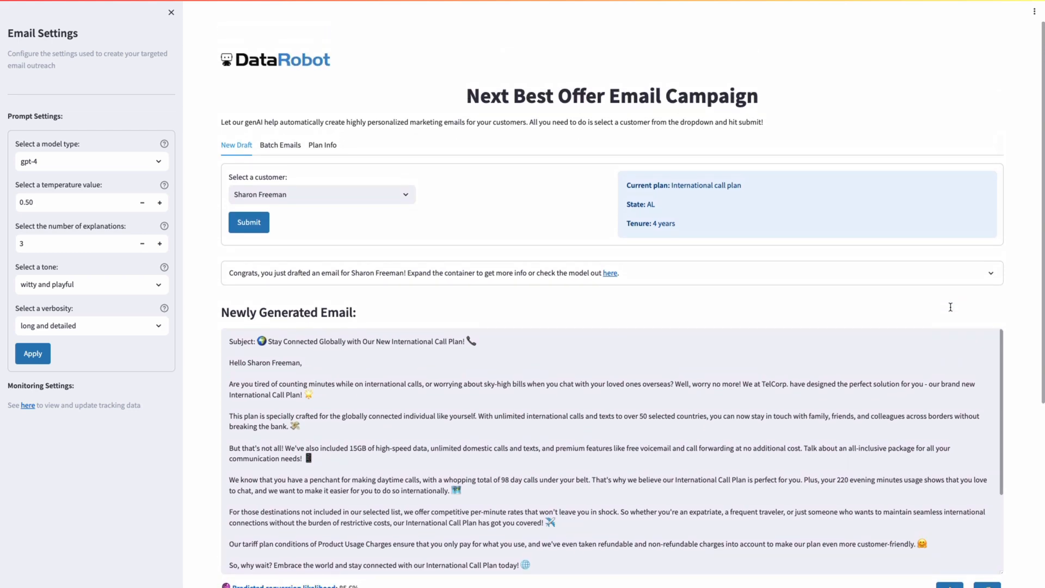
click(991, 272)
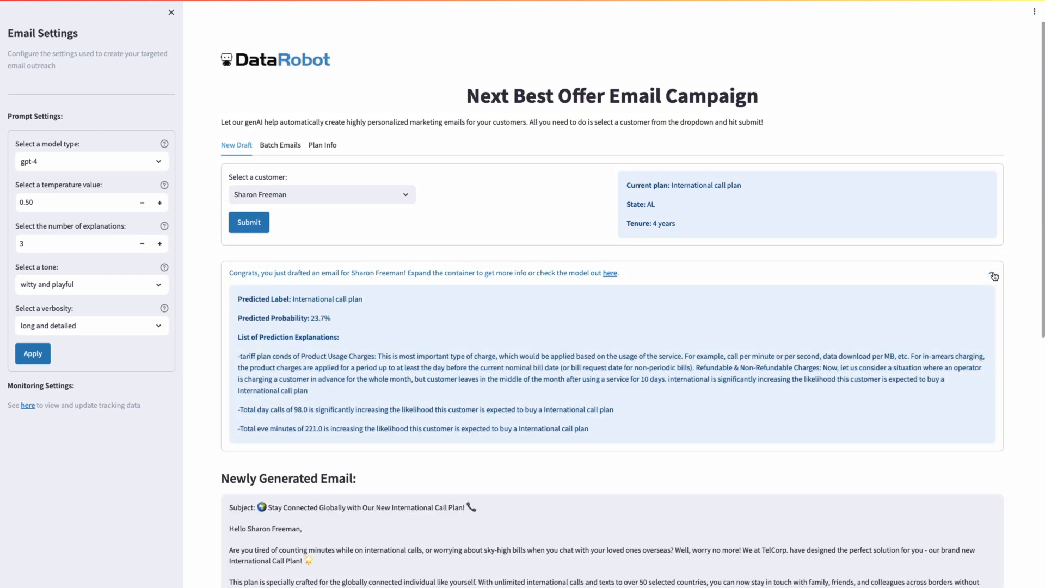
click(991, 272)
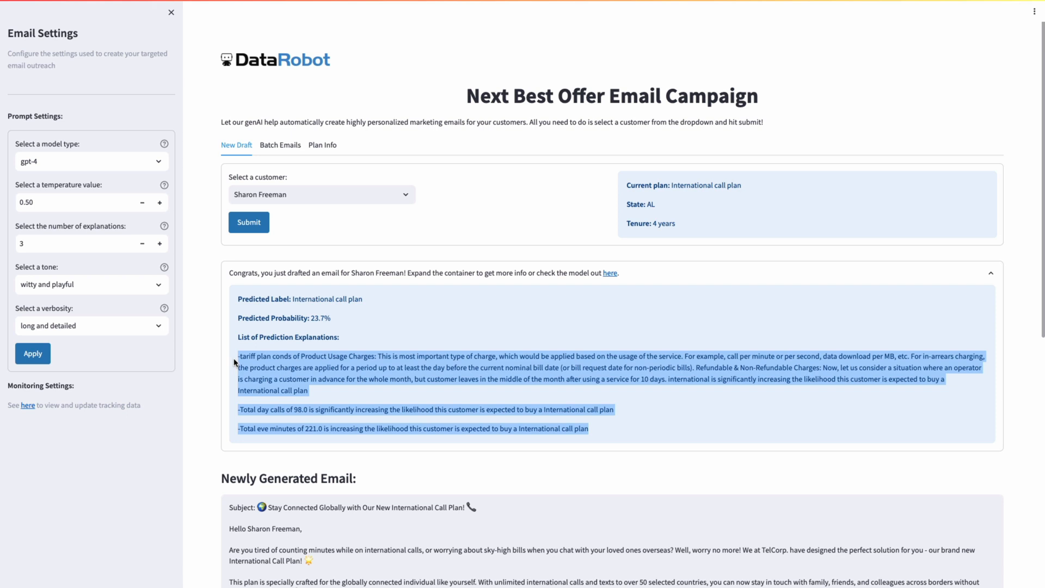
Step: Choose Ronald Summers with short-and-sweet verbosity and authoritative-and-expert tone
click(321, 193)
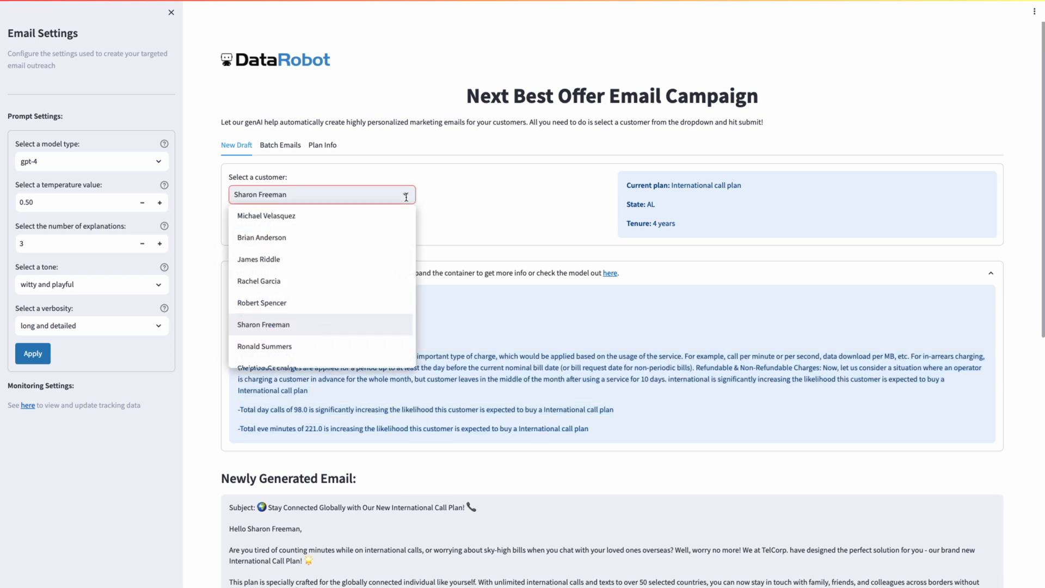
click(264, 346)
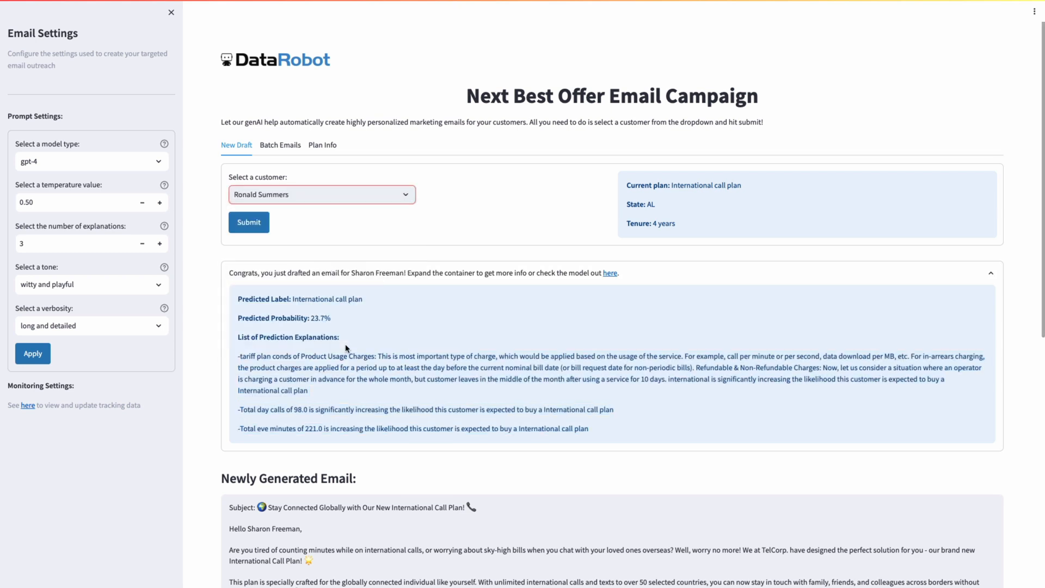
click(92, 325)
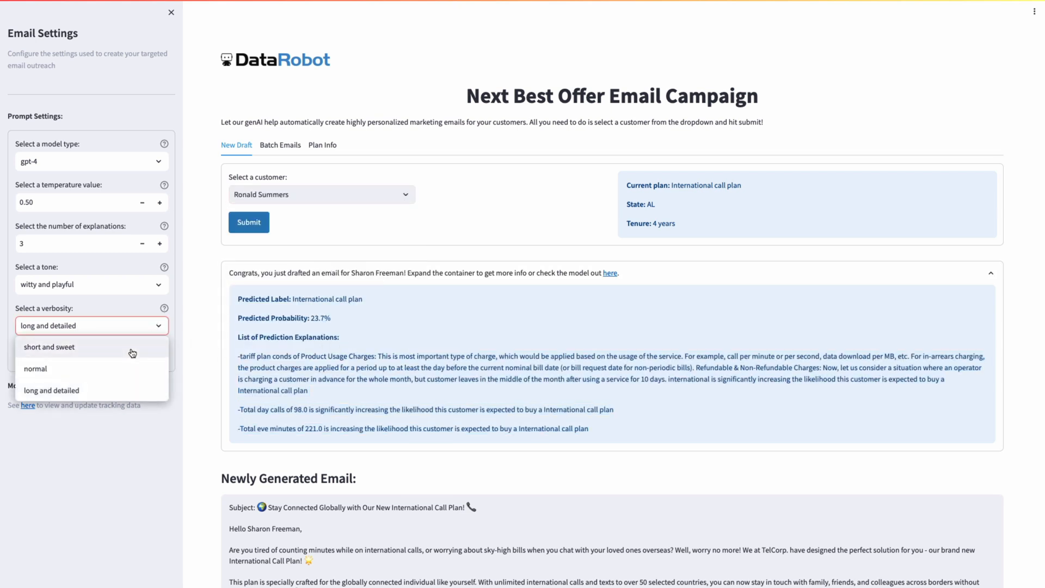
click(49, 346)
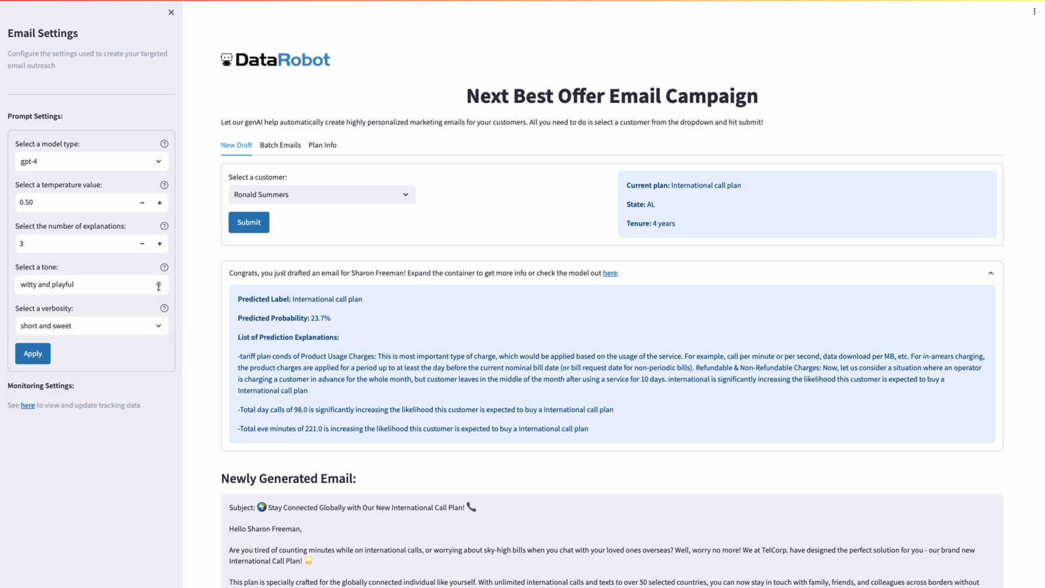
click(90, 284)
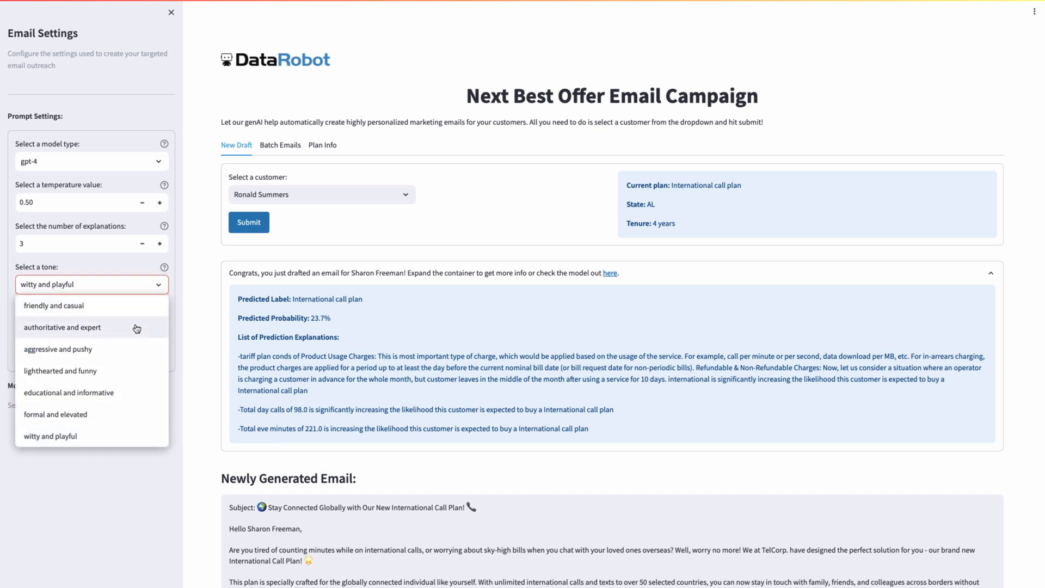
click(63, 328)
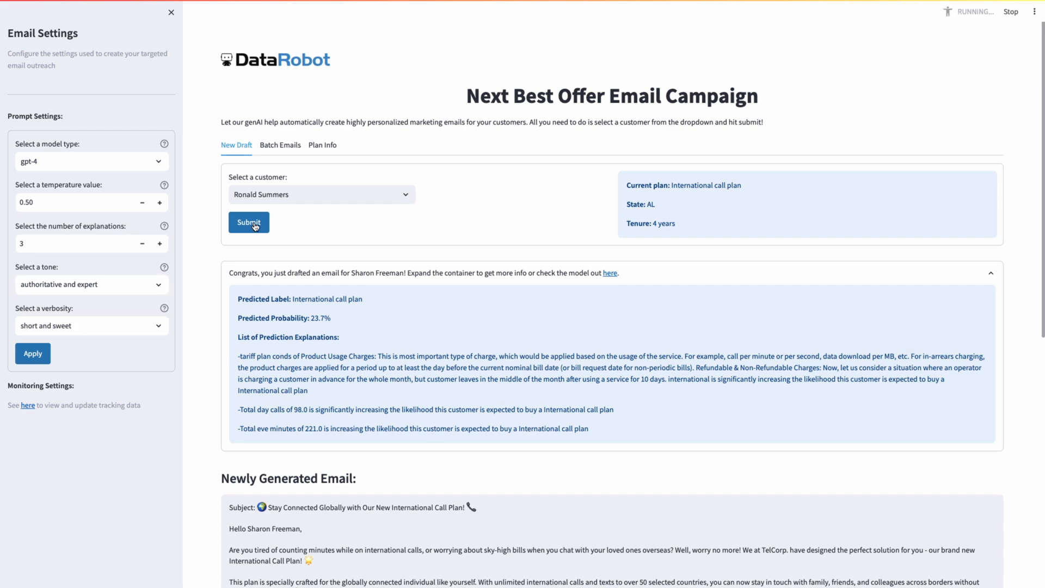
Step: Submit to generate his Evening Call Plan email and select its subject line
click(248, 222)
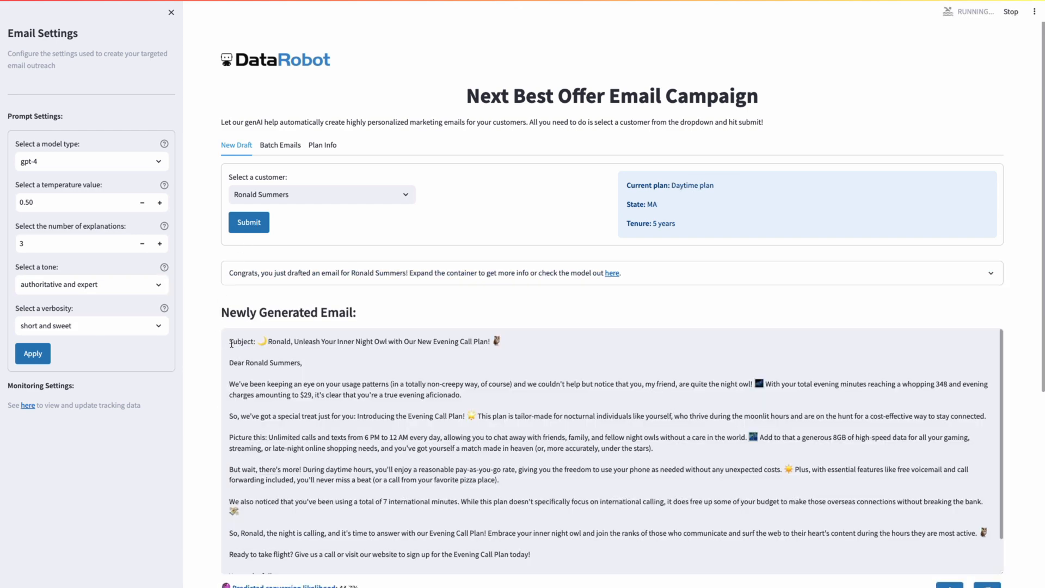
triple_click(361, 340)
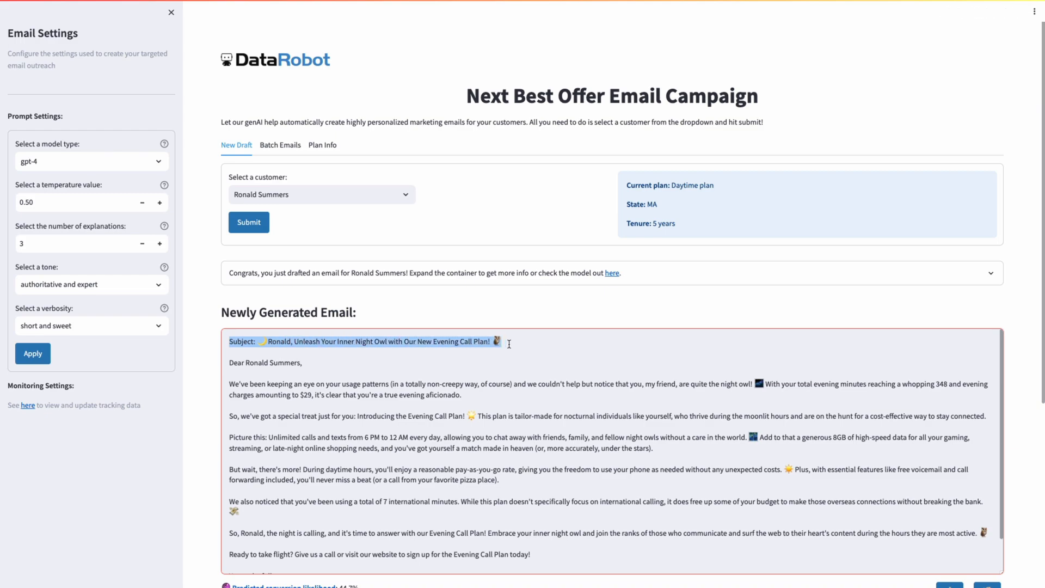